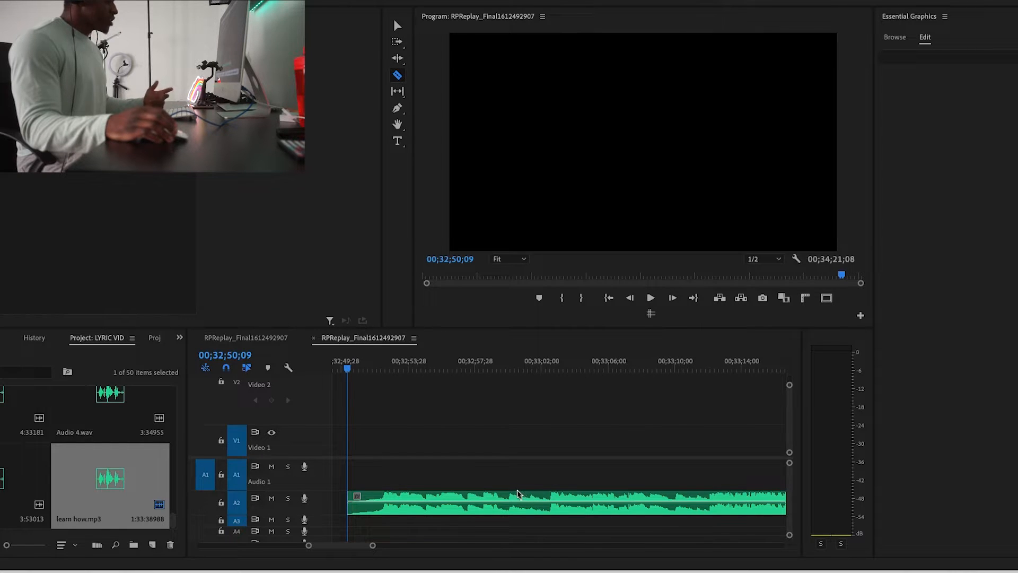
mouse_move(397, 443)
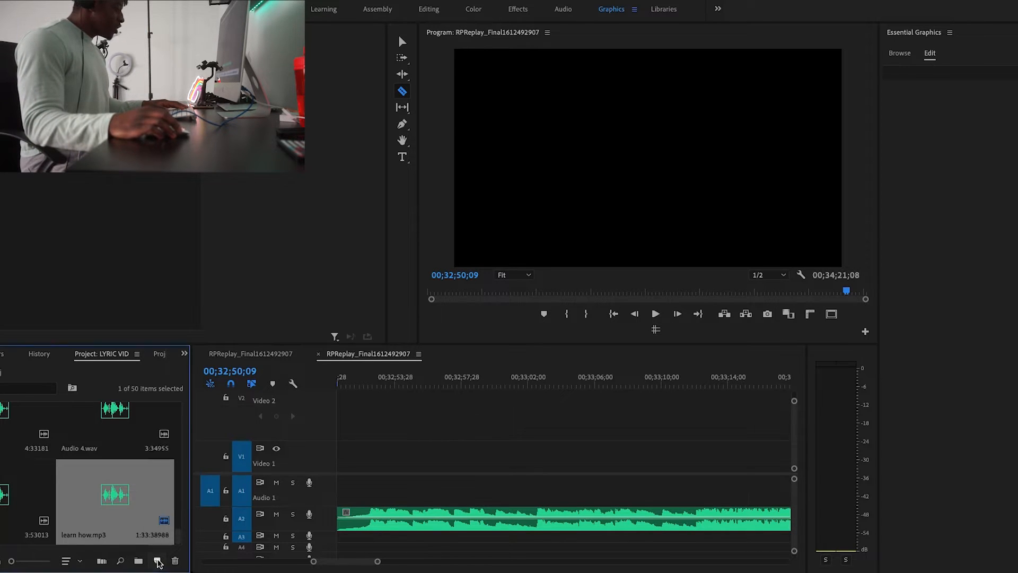
Create a 1920x1080 purple Color Matte with the default name and place it on V1.
click(157, 560)
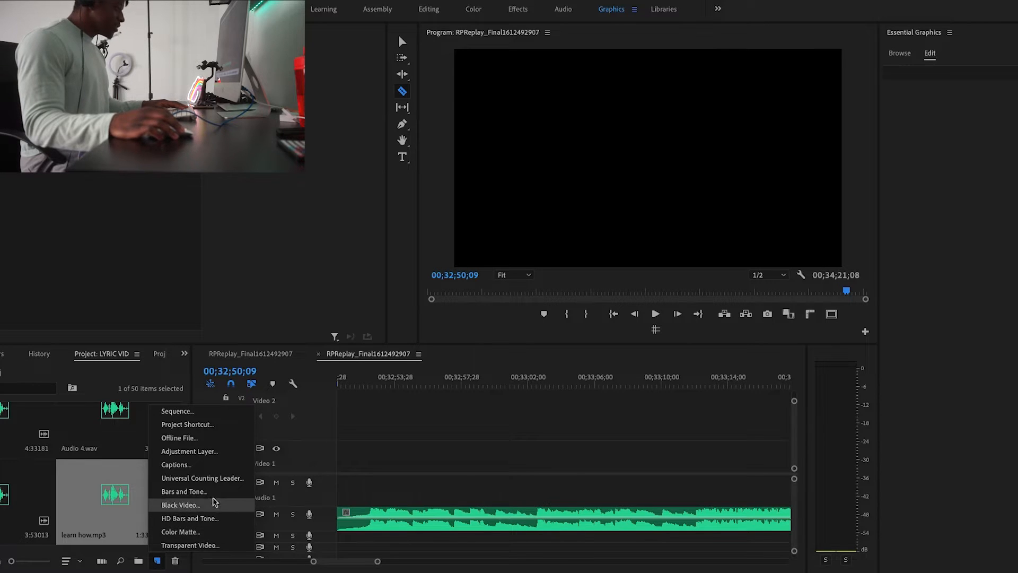
click(181, 532)
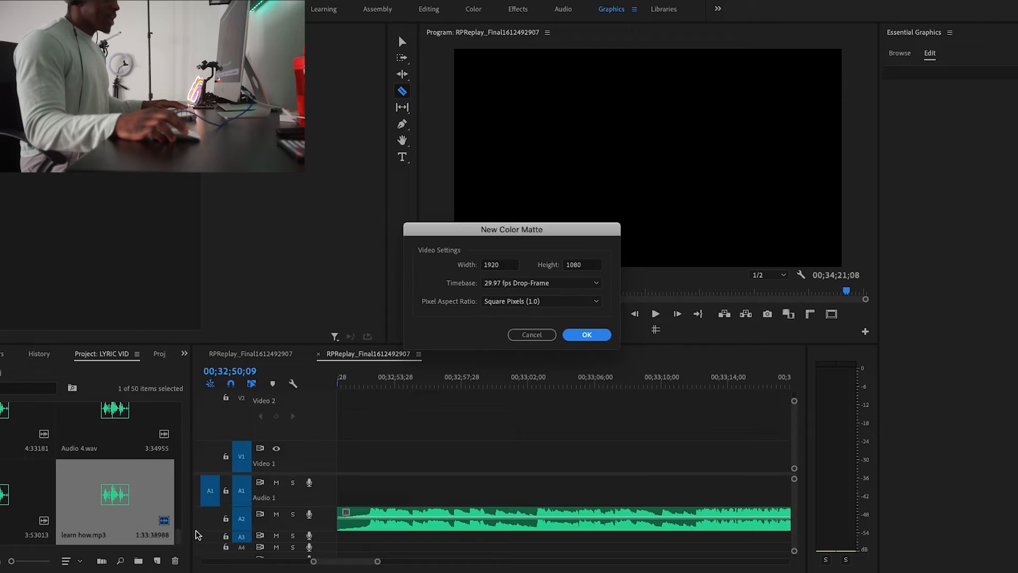
click(585, 334)
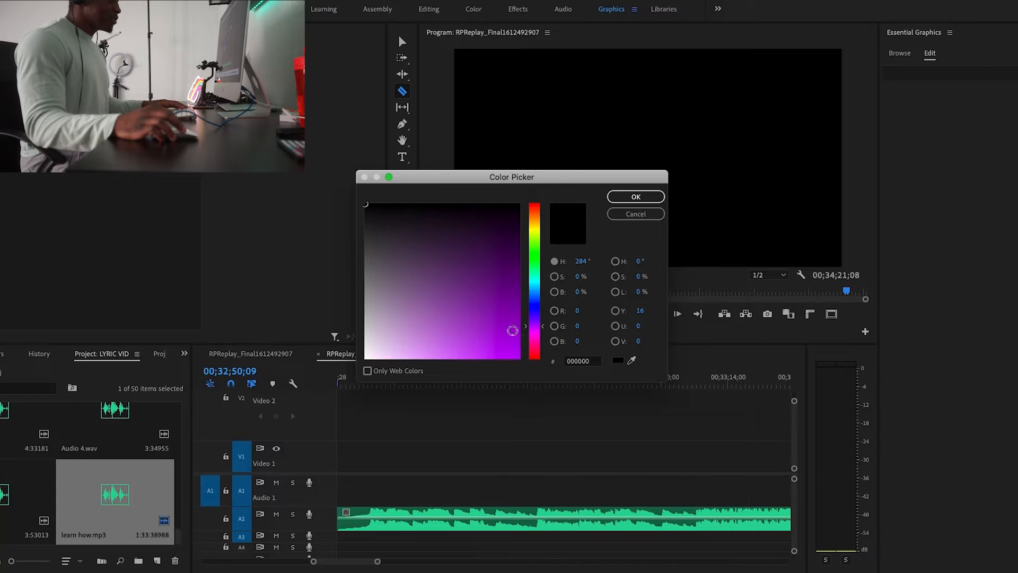
click(500, 336)
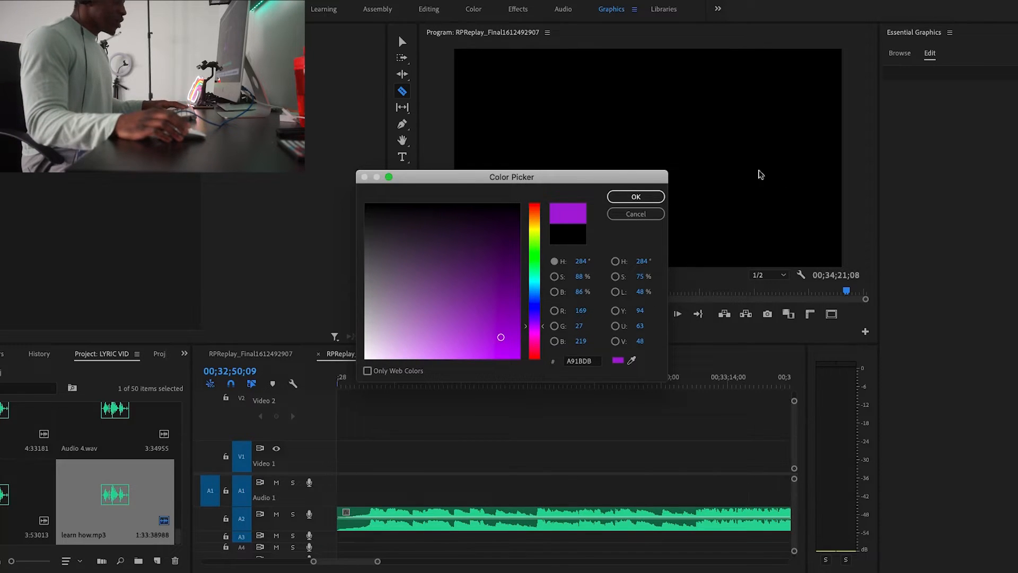
click(635, 197)
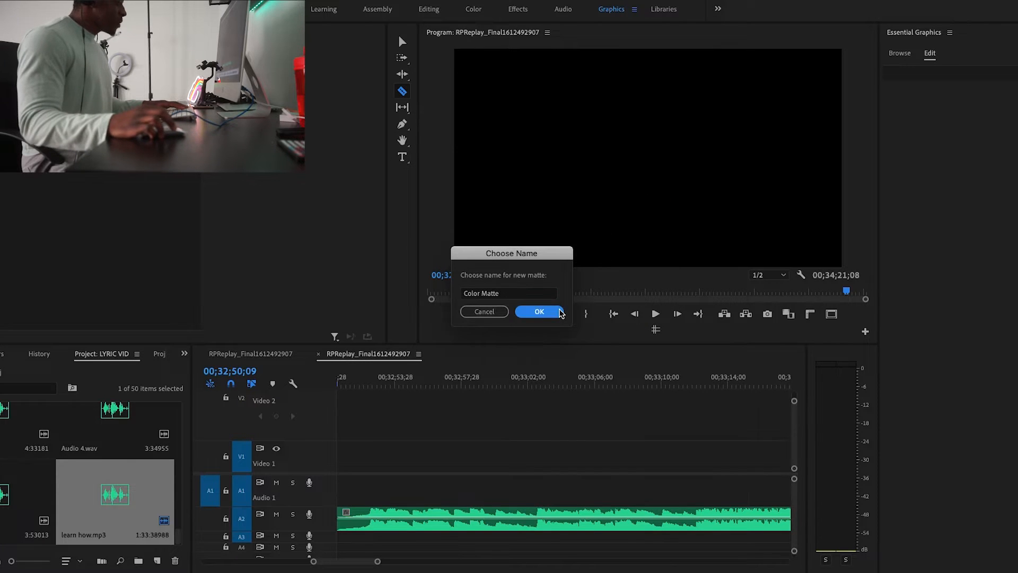
click(538, 312)
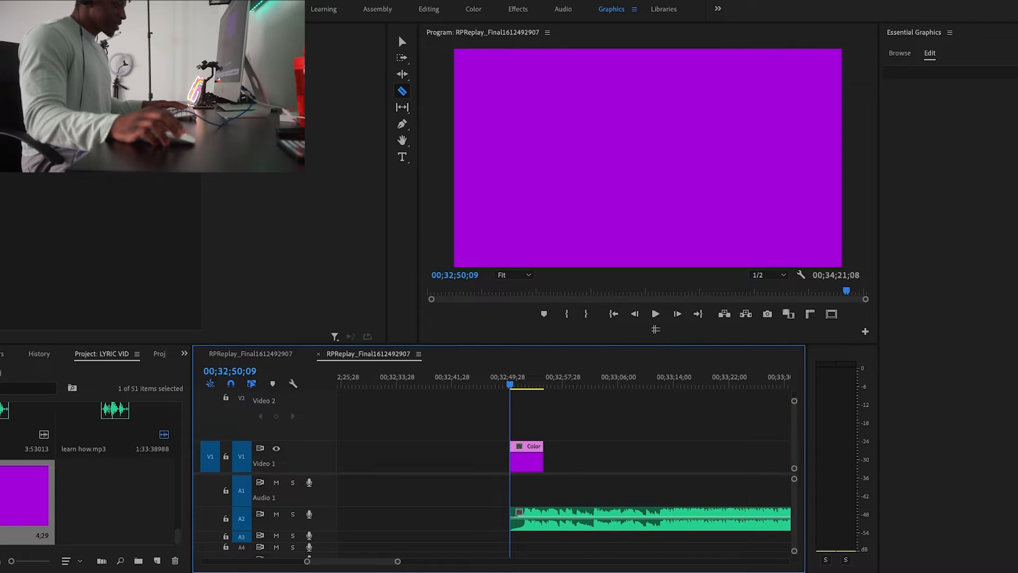
Trim the Color Matte clip's end so it spans the song audio.
click(401, 41)
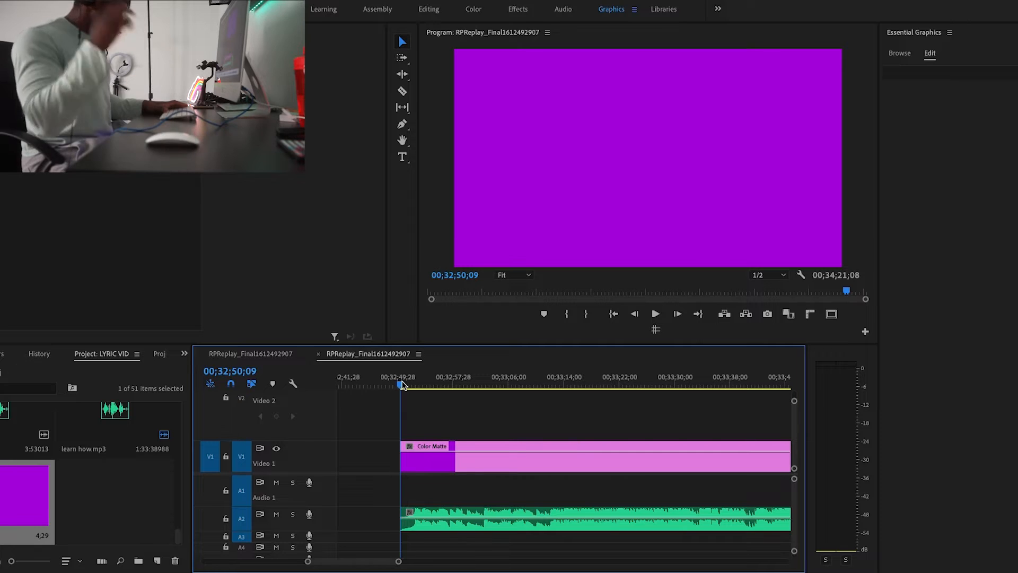
click(655, 313)
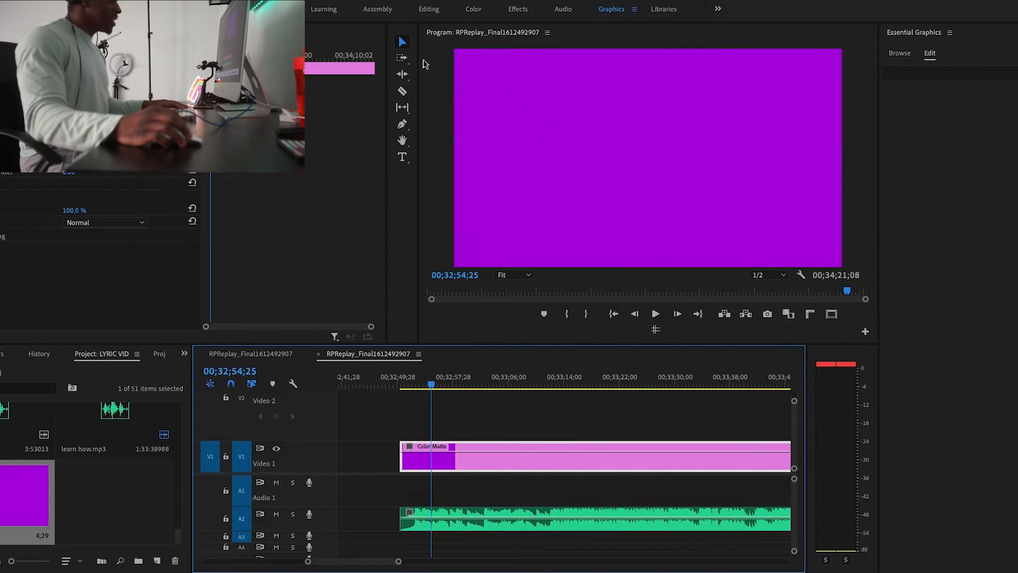
mouse_move(402, 157)
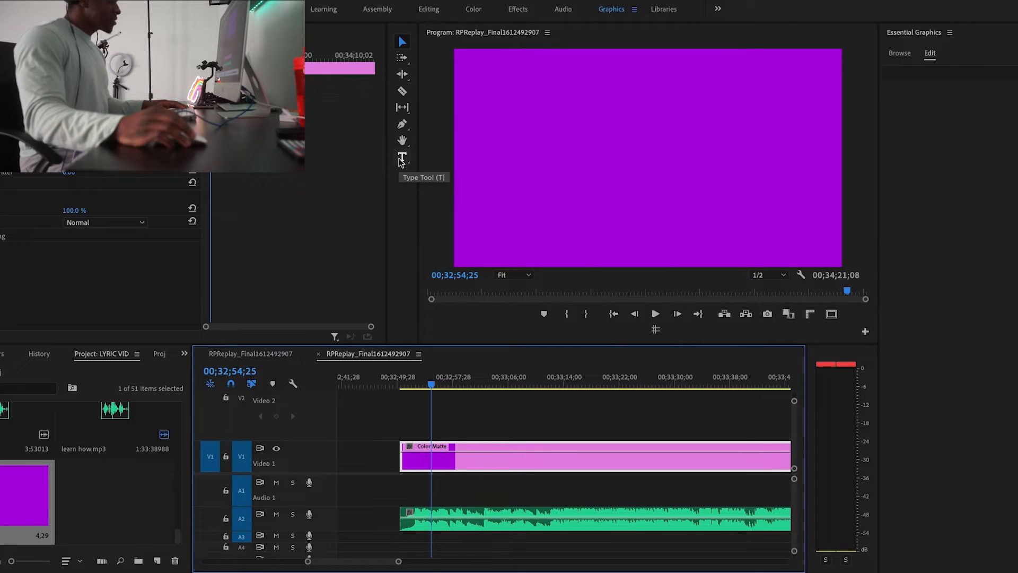
With the Type Tool, type HOW, COME, I, FIND and YOU as separate text layers.
click(402, 156)
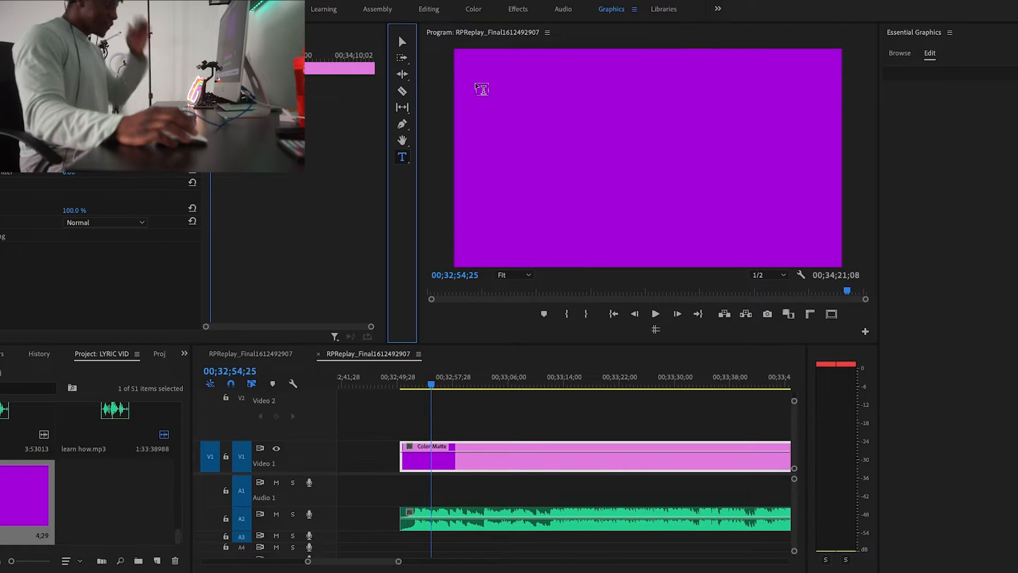
click(480, 89)
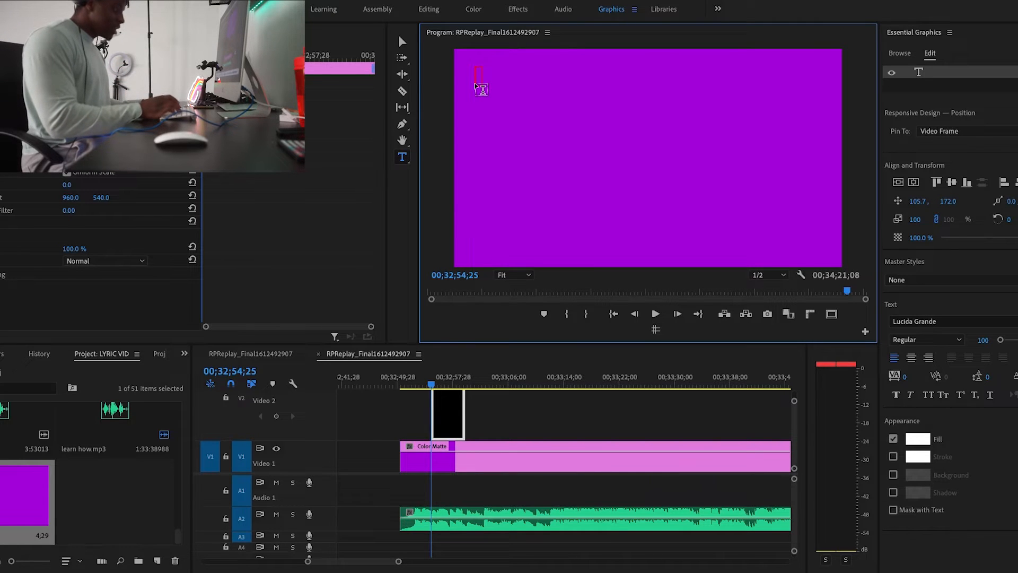
text(H)
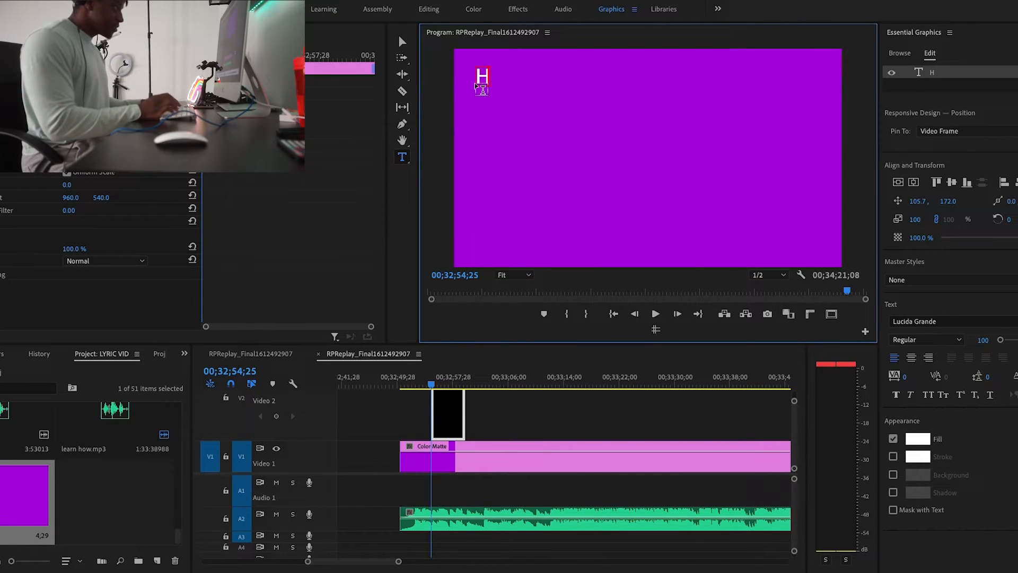
text(OW)
text(YO)
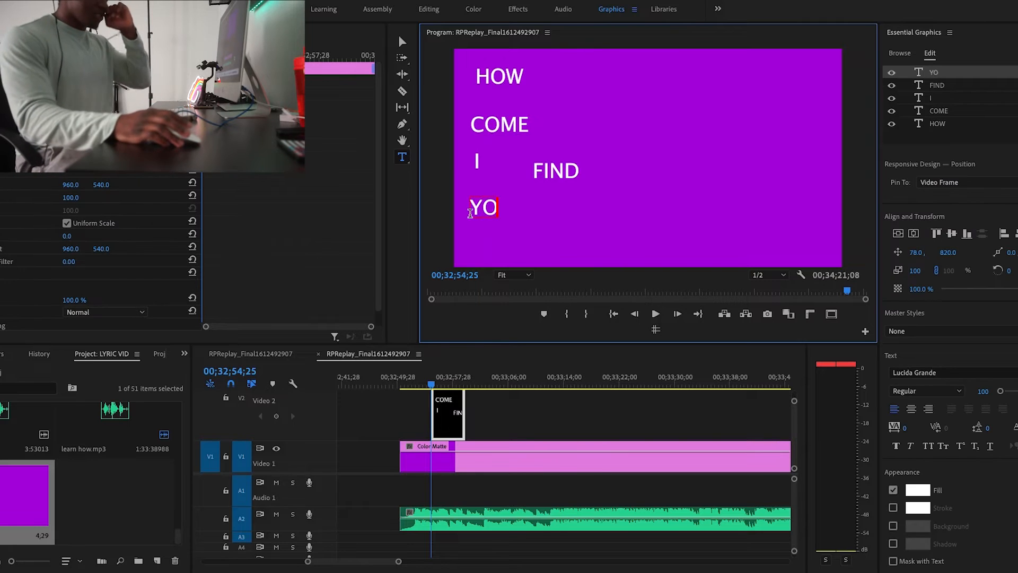
text(U)
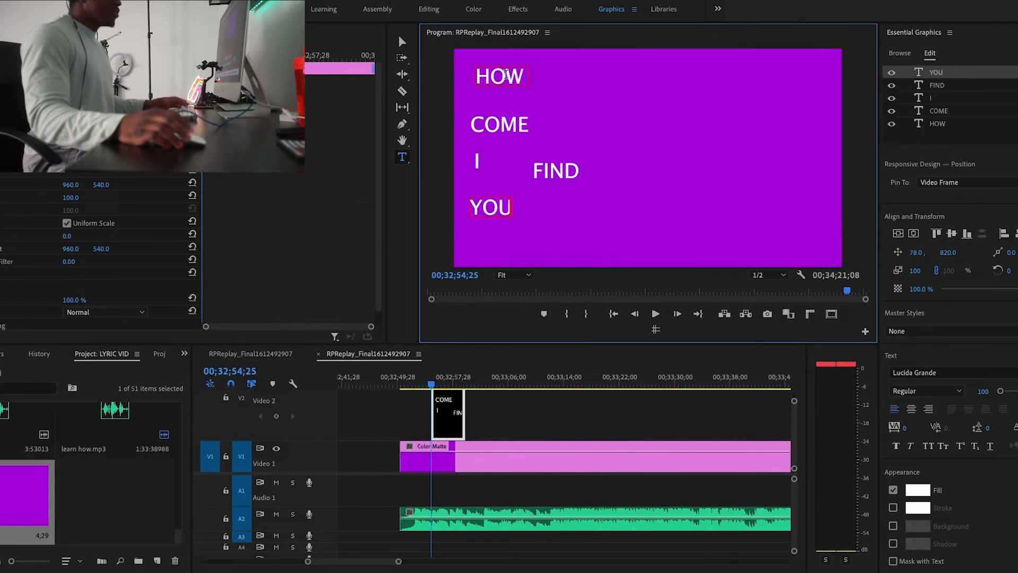
Select the HOW text and switch its font to Marker Felt.
click(937, 123)
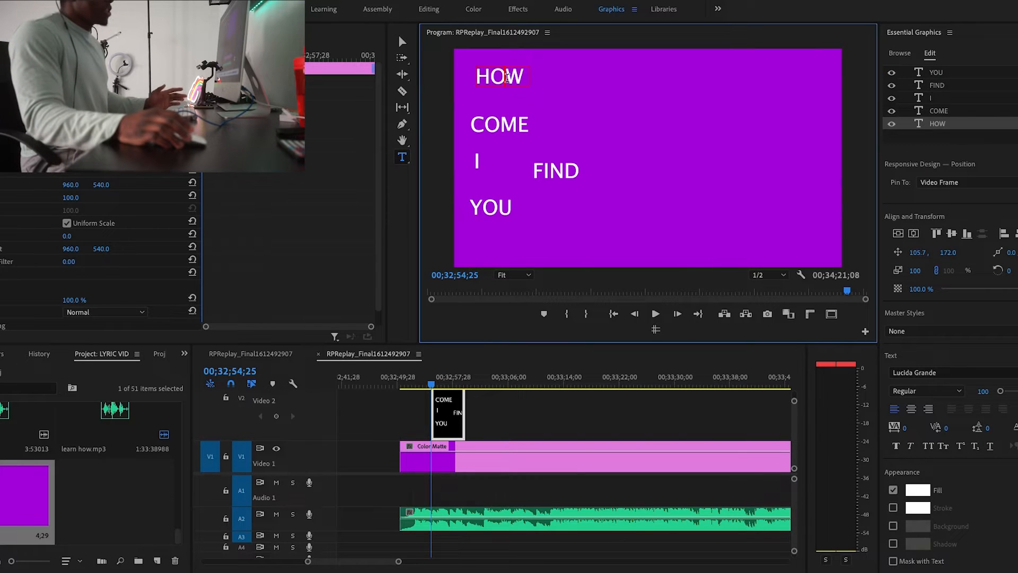
mouse_move(373, 128)
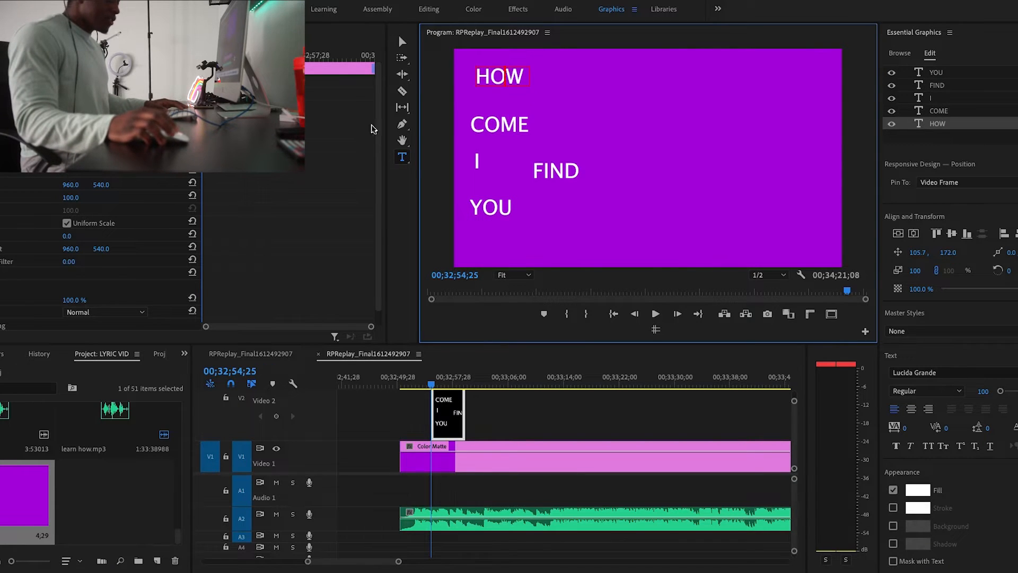
mouse_move(971, 376)
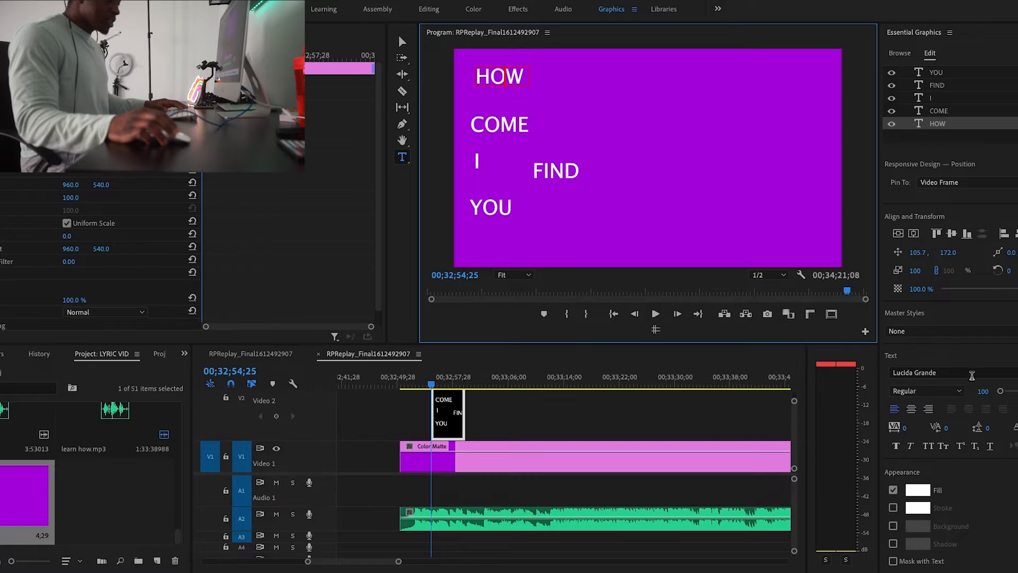
mouse_move(927, 391)
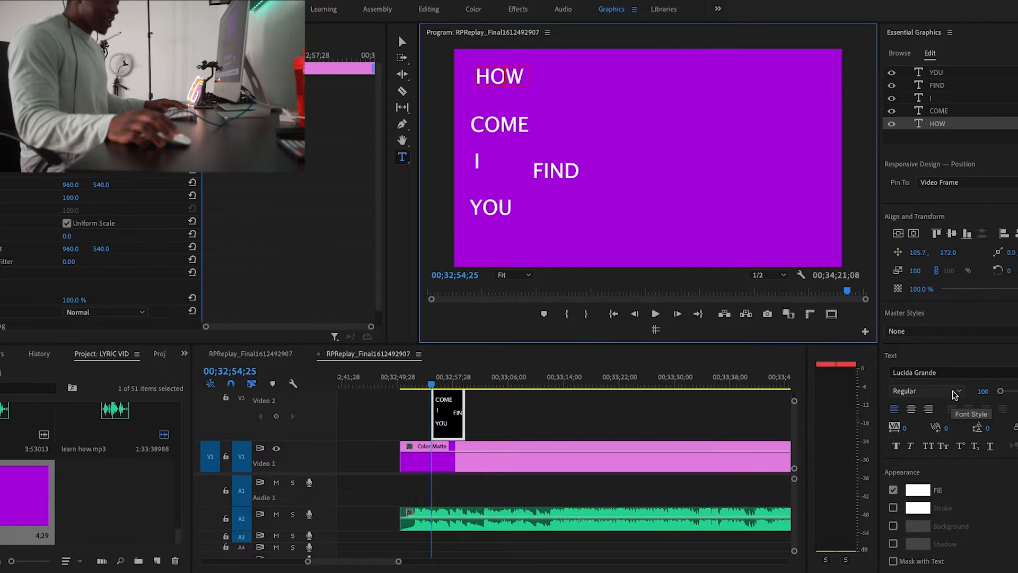
key(ctrl+s)
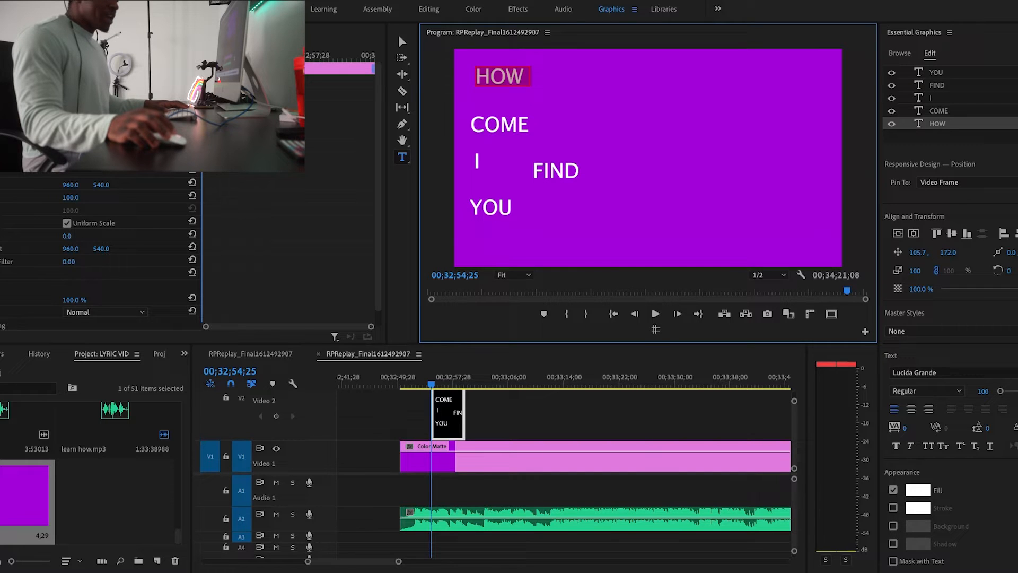
click(927, 372)
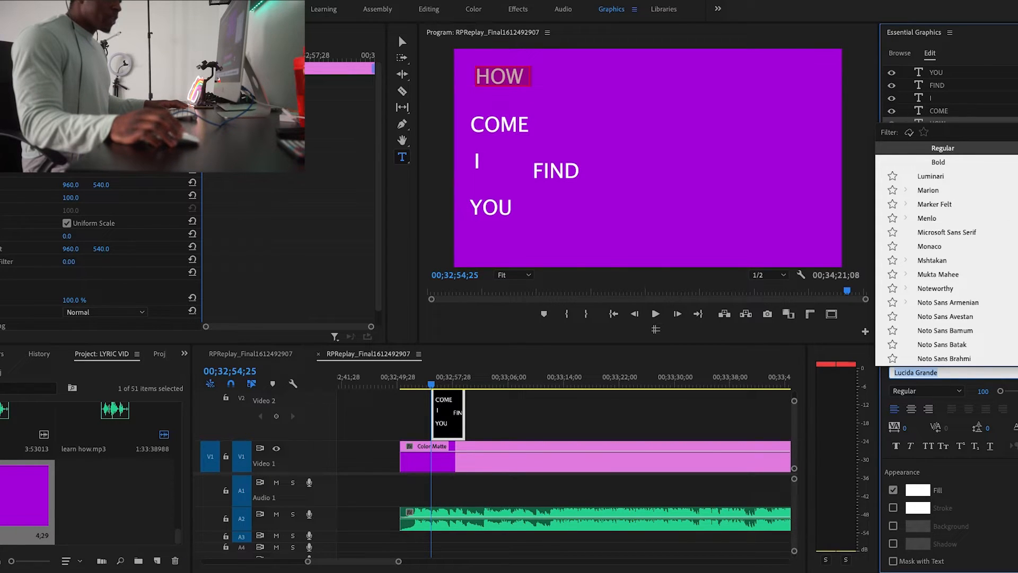
mouse_move(938, 206)
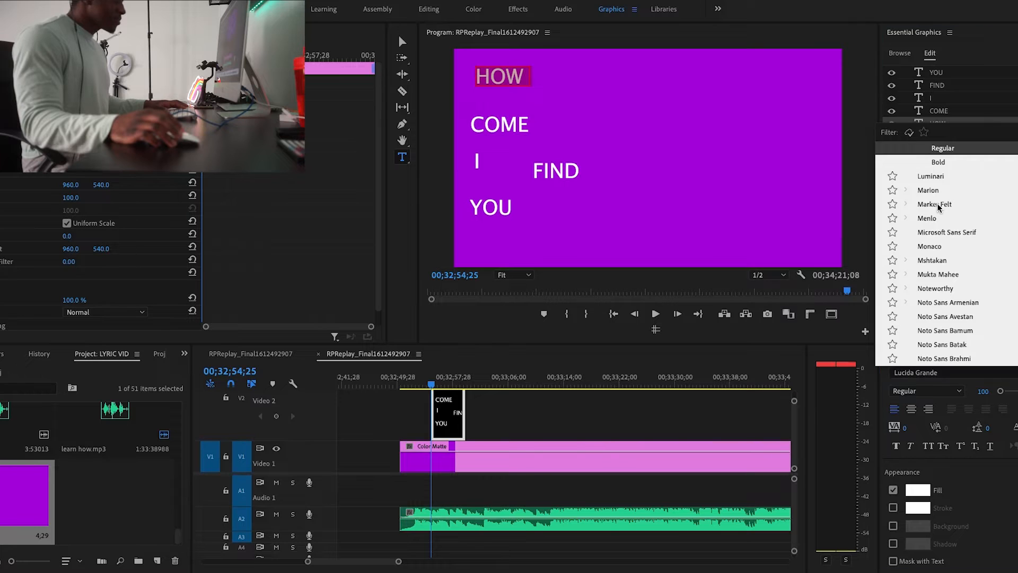
click(933, 204)
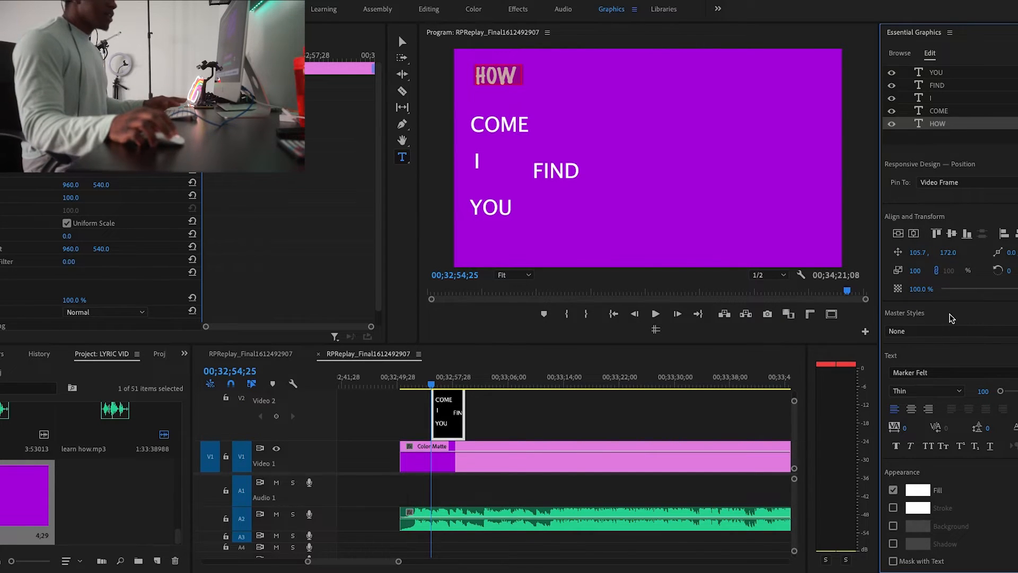
mouse_move(966, 345)
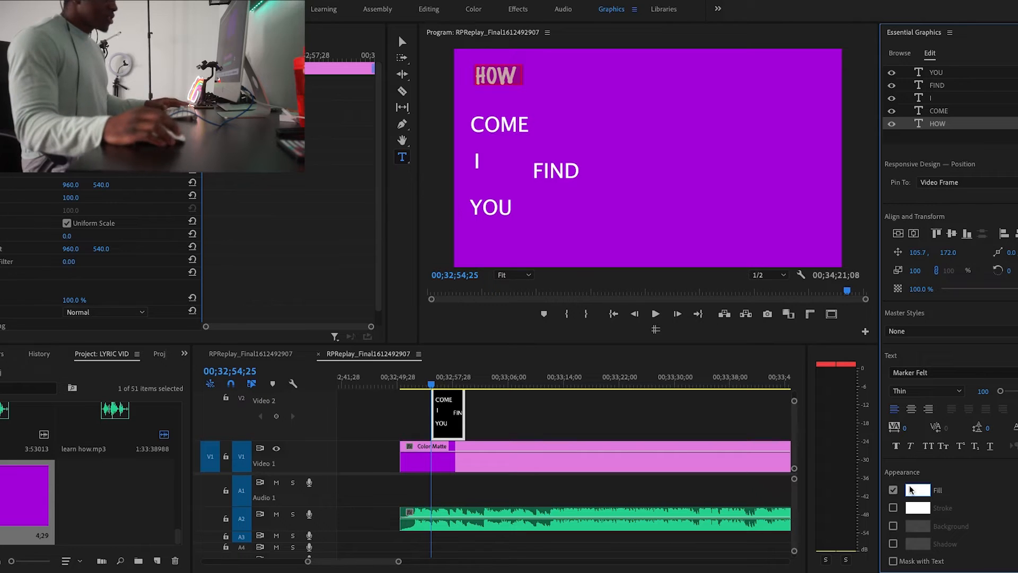
Set the HOW word's fill colour to yellow.
click(917, 490)
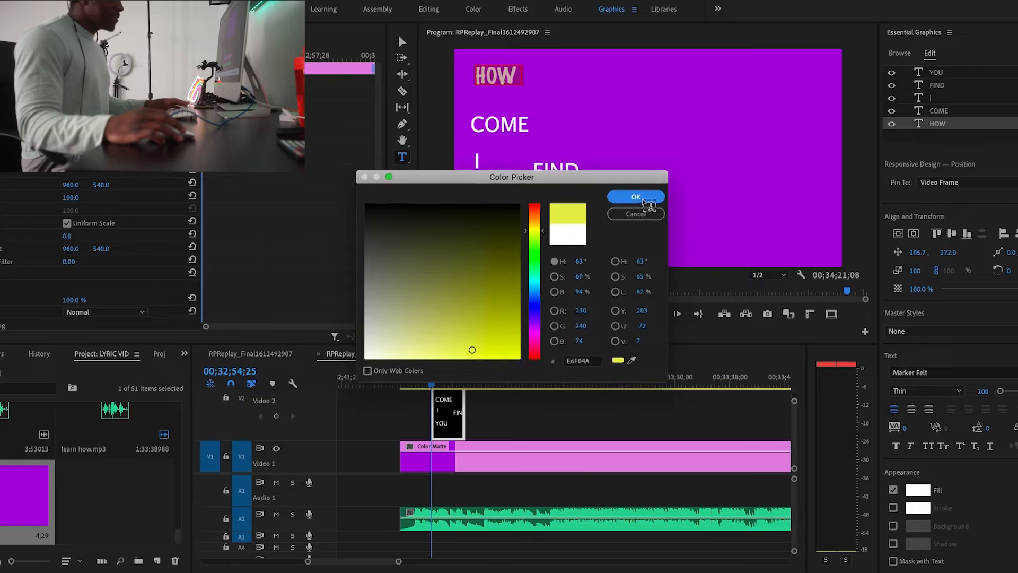
click(636, 197)
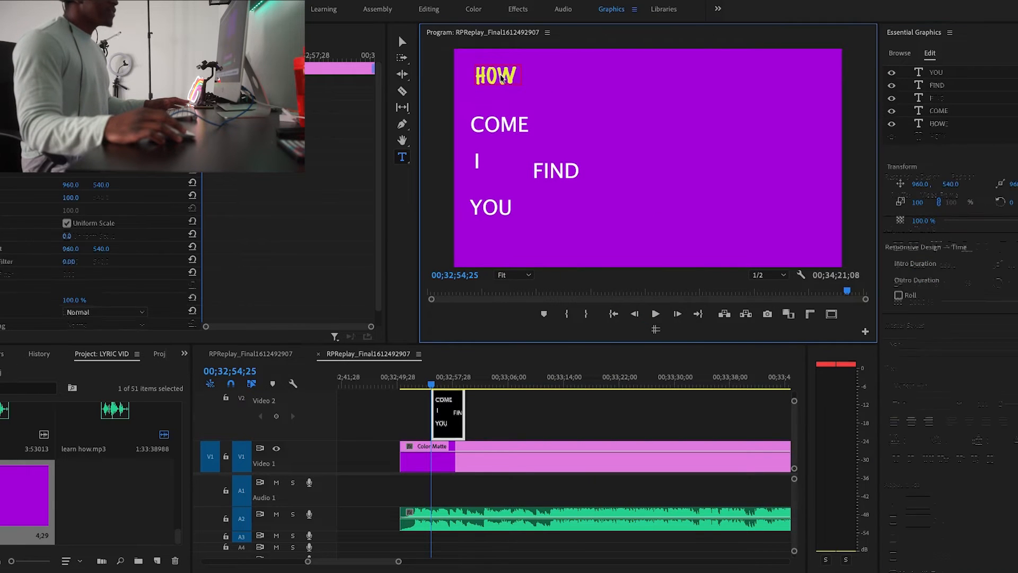
click(937, 136)
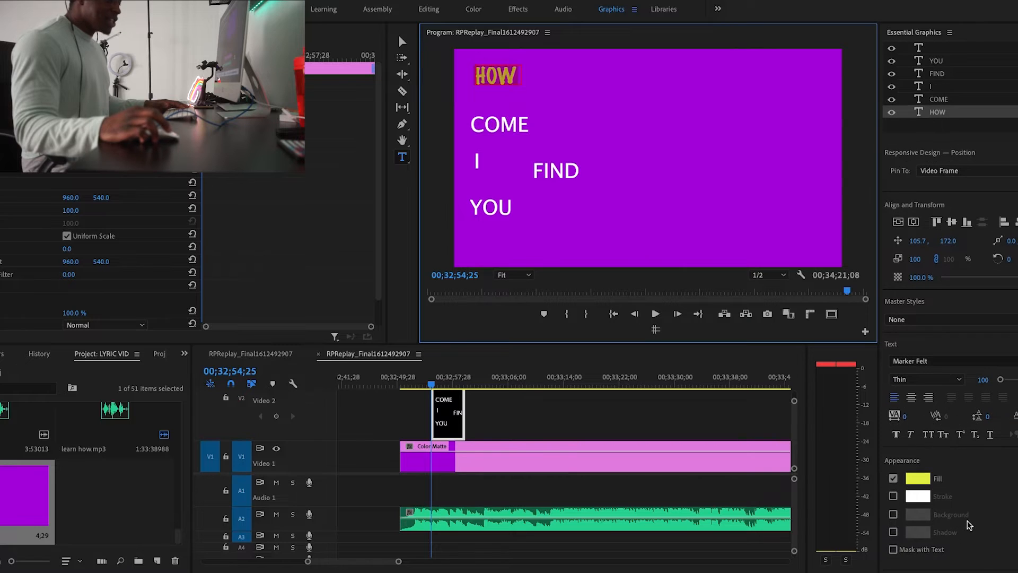
Add a teal (32C4BA) drop shadow to HOW at distance about 15.5.
click(894, 516)
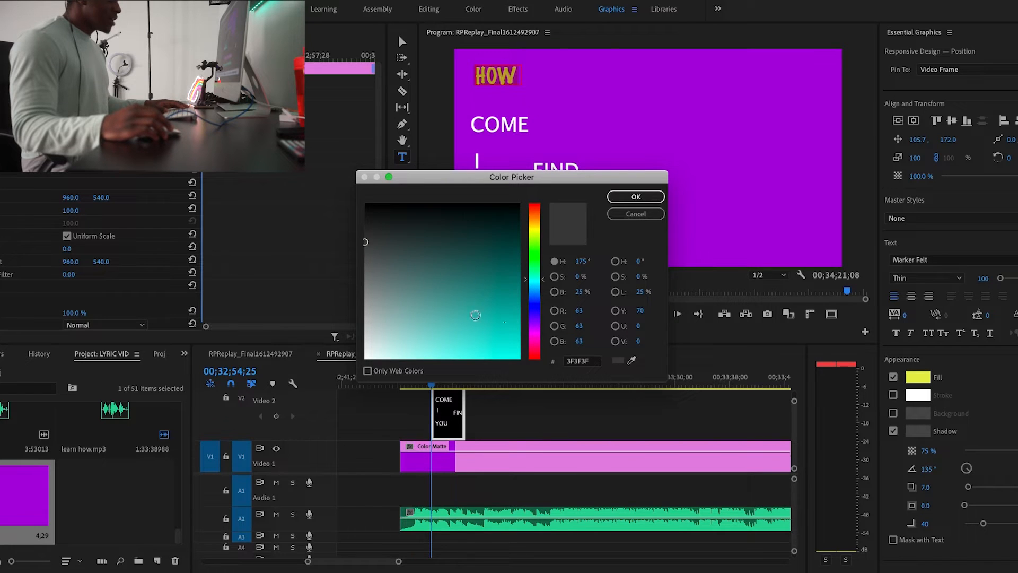
click(495, 324)
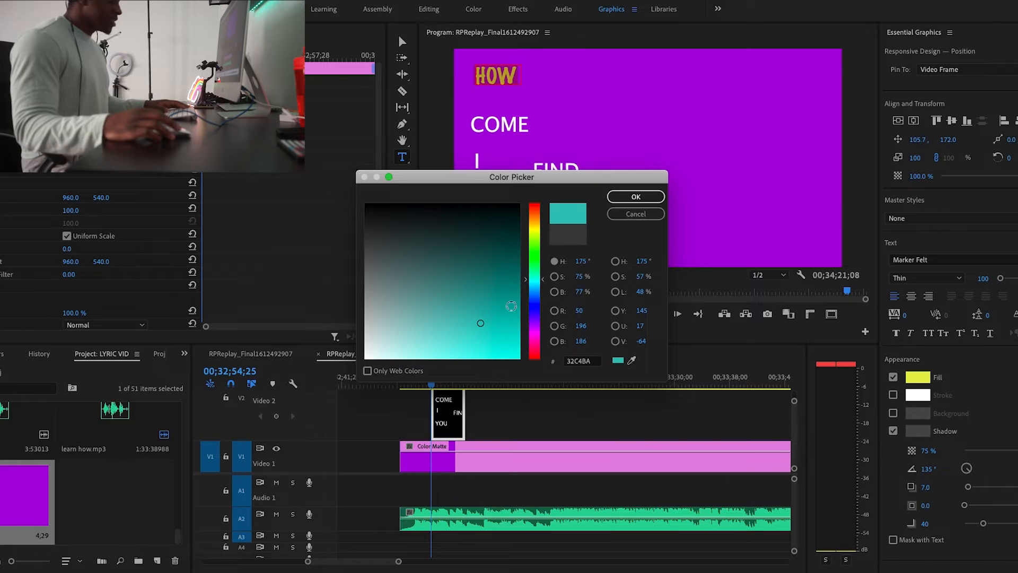
click(634, 197)
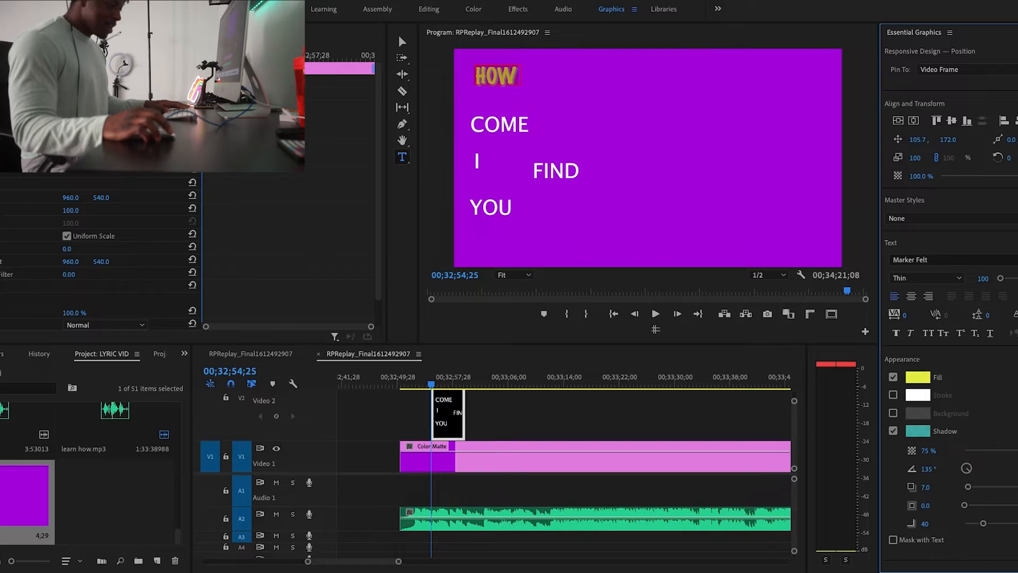
mouse_move(997, 535)
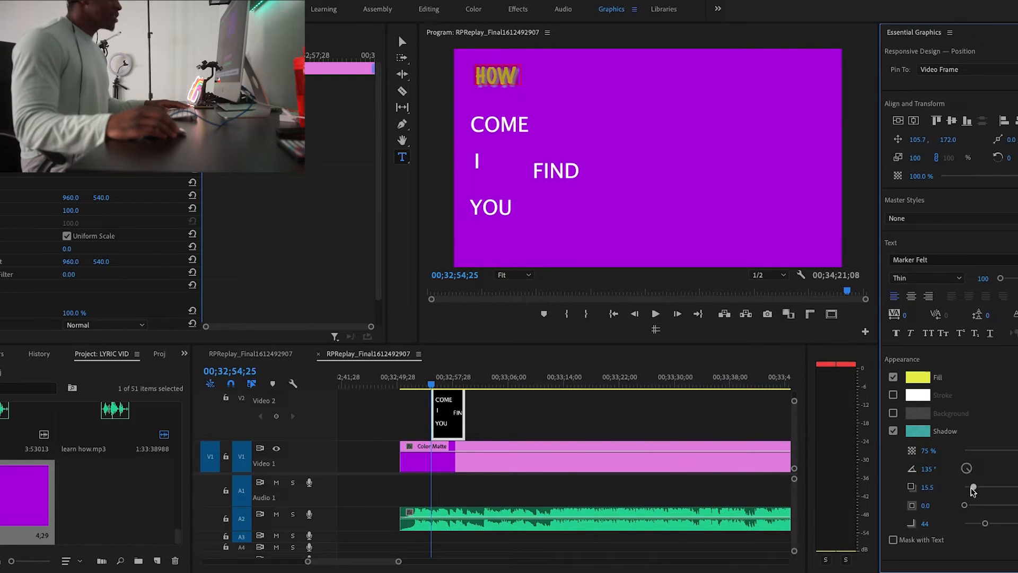
click(929, 52)
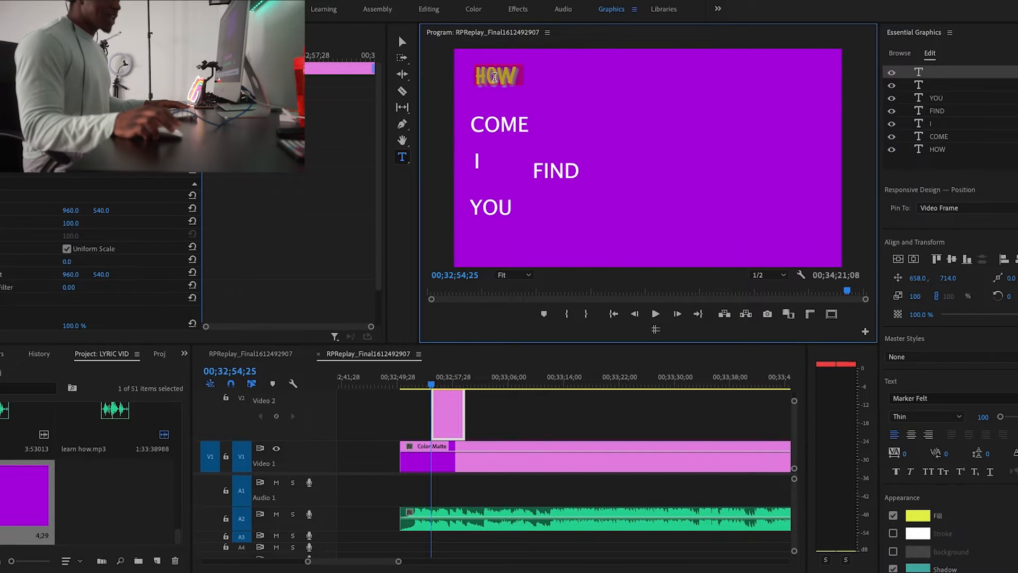
Raise the HOW text layer's font size to 157.
click(937, 149)
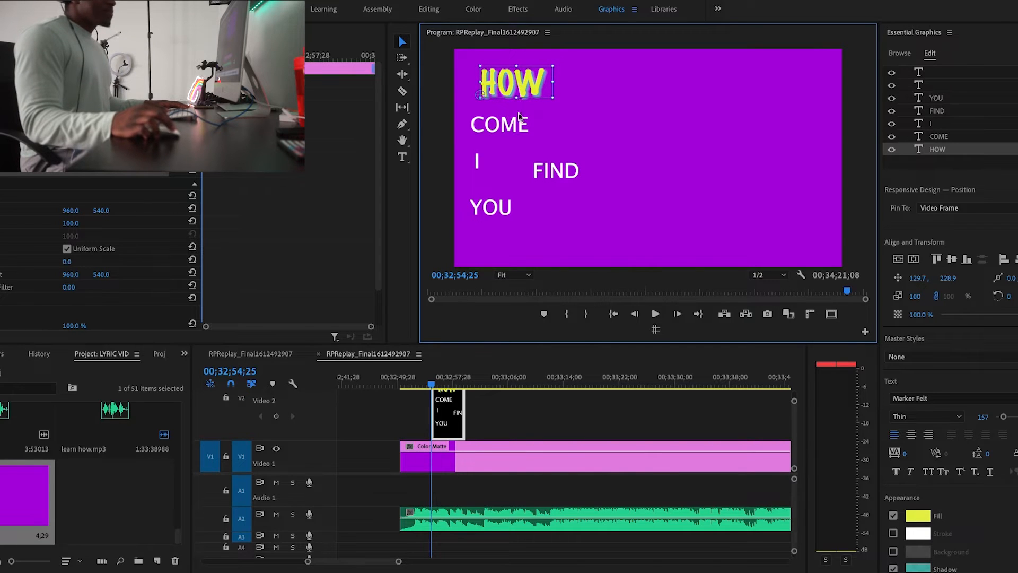
mouse_move(488, 144)
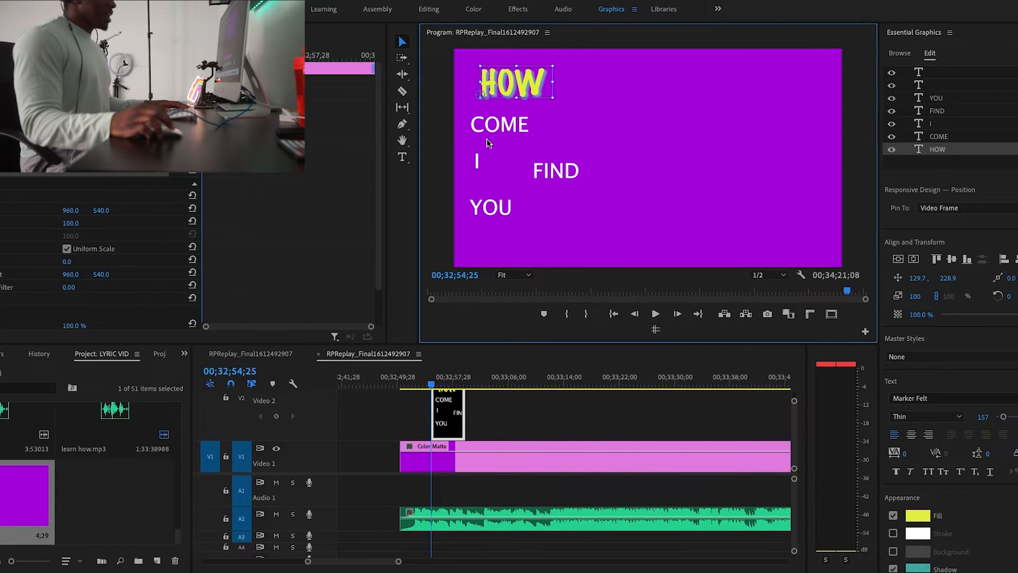
mouse_move(469, 180)
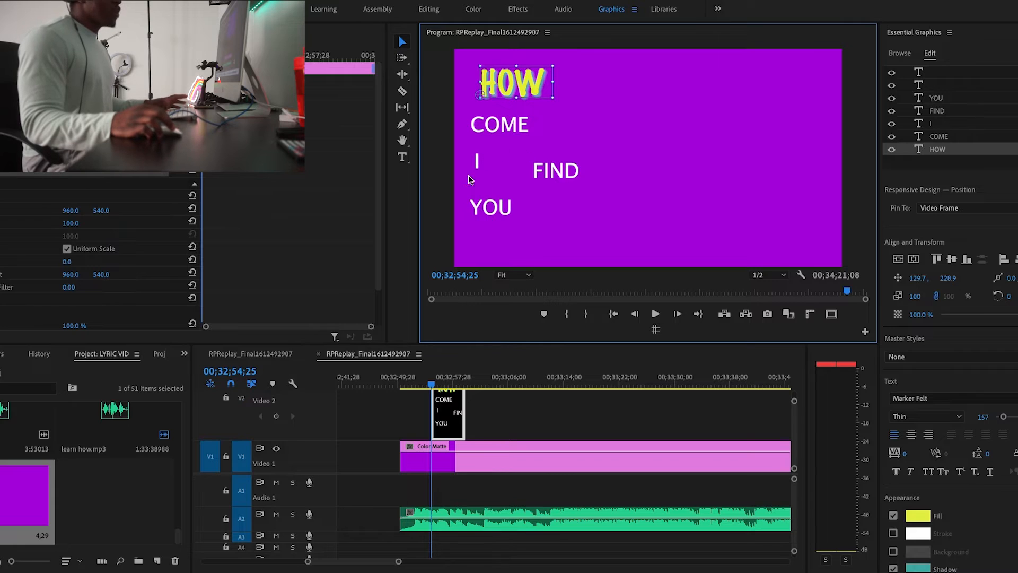
mouse_move(519, 82)
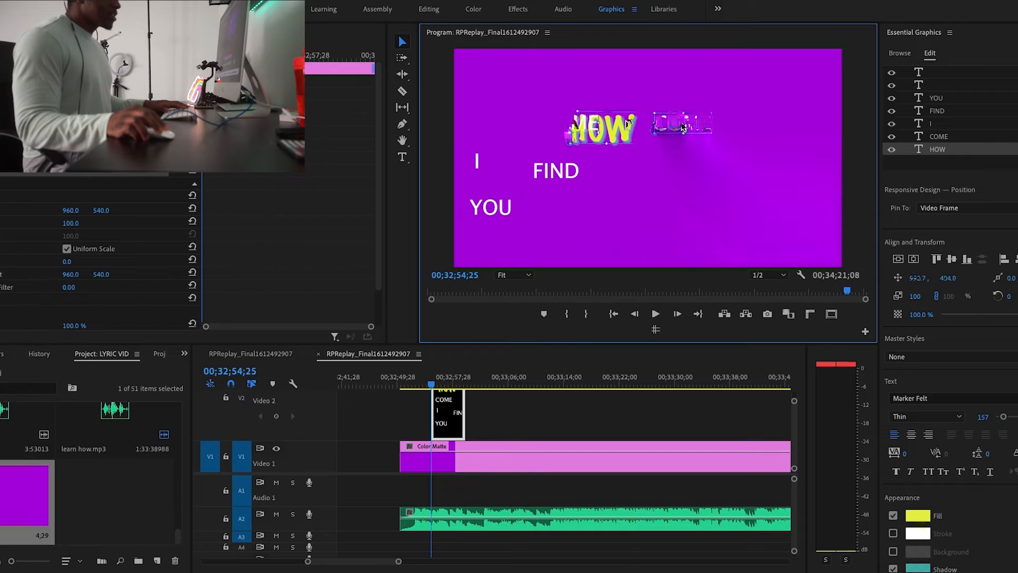
Rotate COME 90° and place it right of the centred HOW.
click(938, 136)
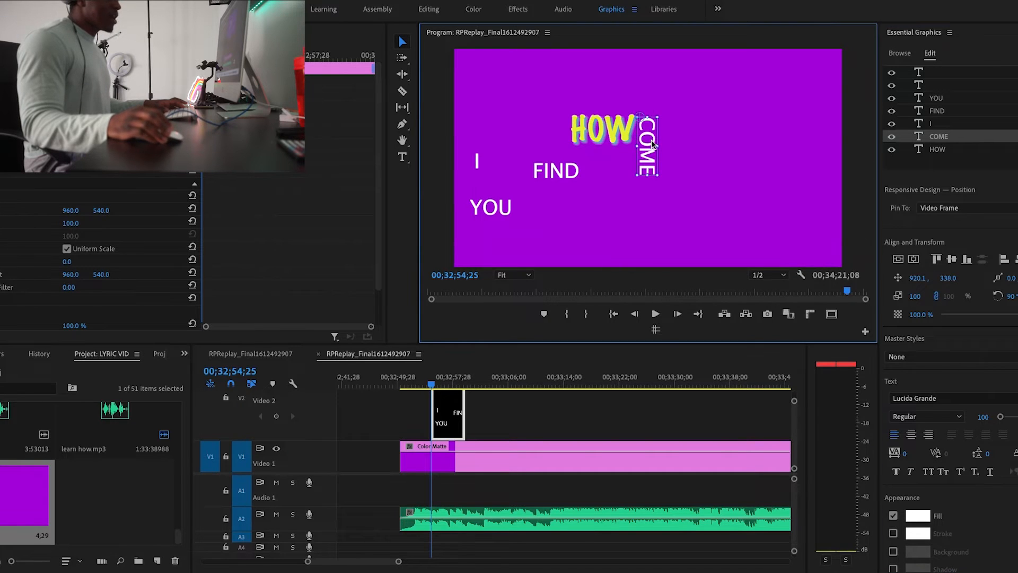
mouse_move(516, 165)
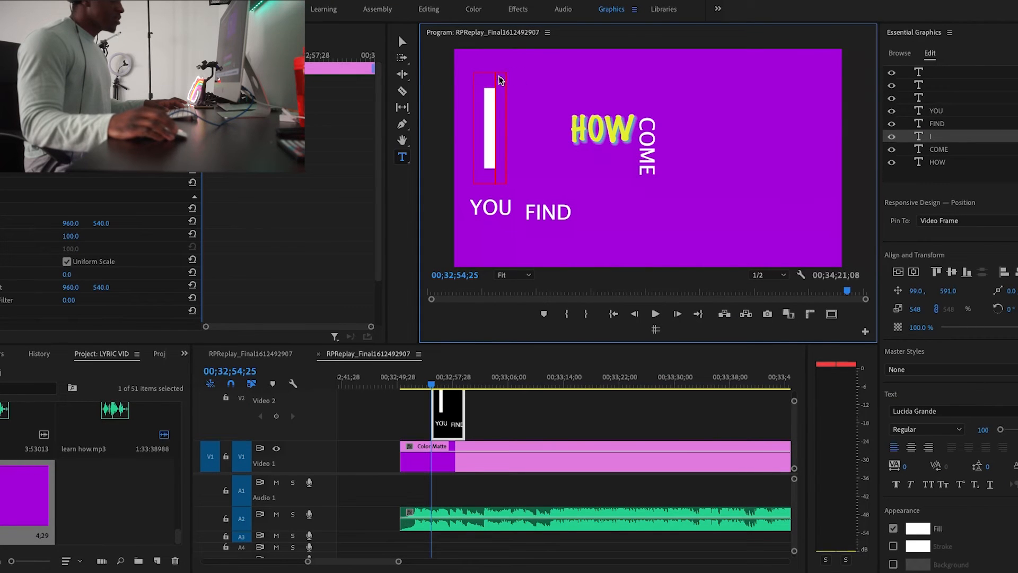
Position FIND and YOU under HOW, with the tall I bar to their left.
click(938, 136)
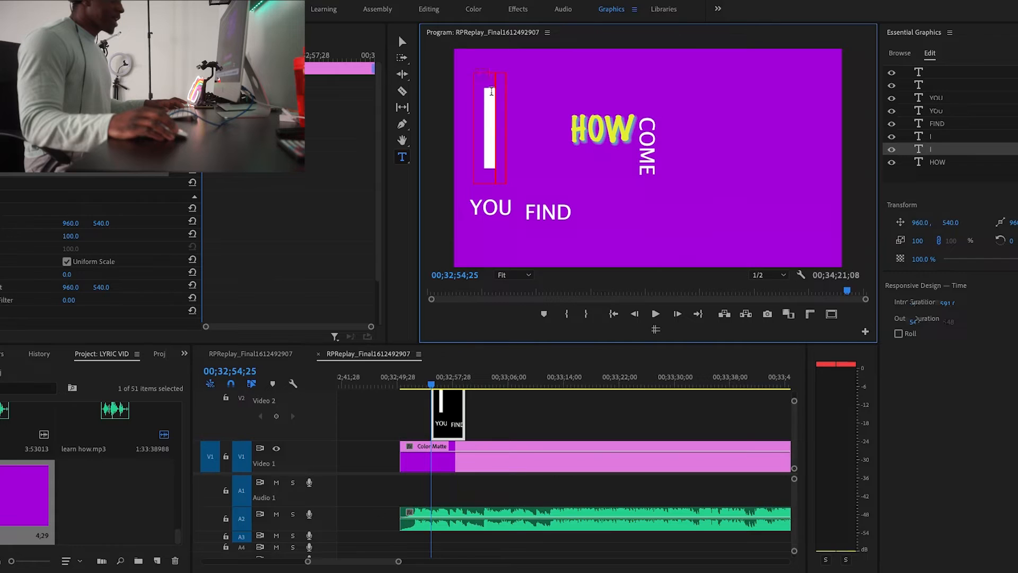
click(937, 162)
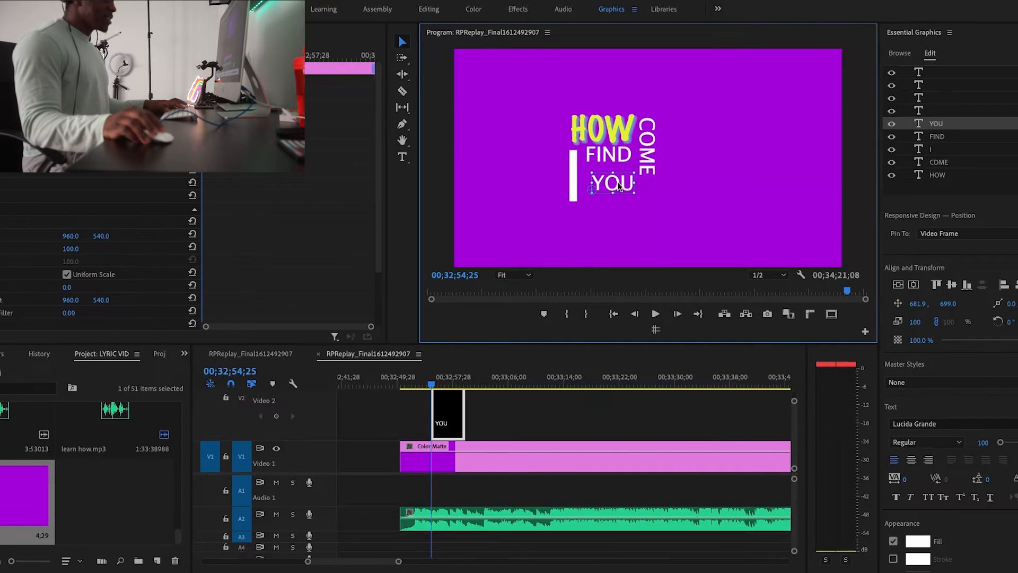
click(938, 162)
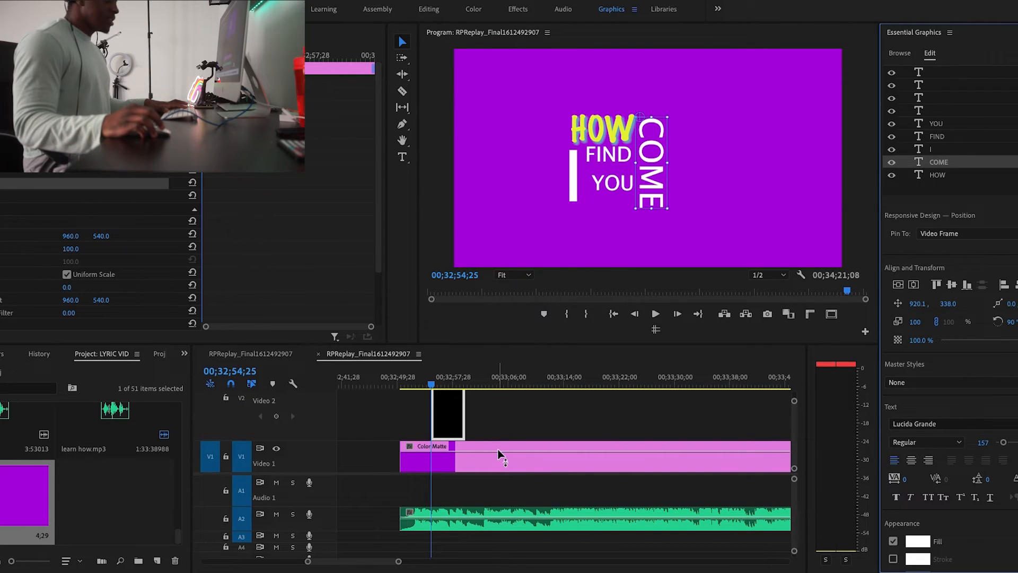
mouse_move(795, 471)
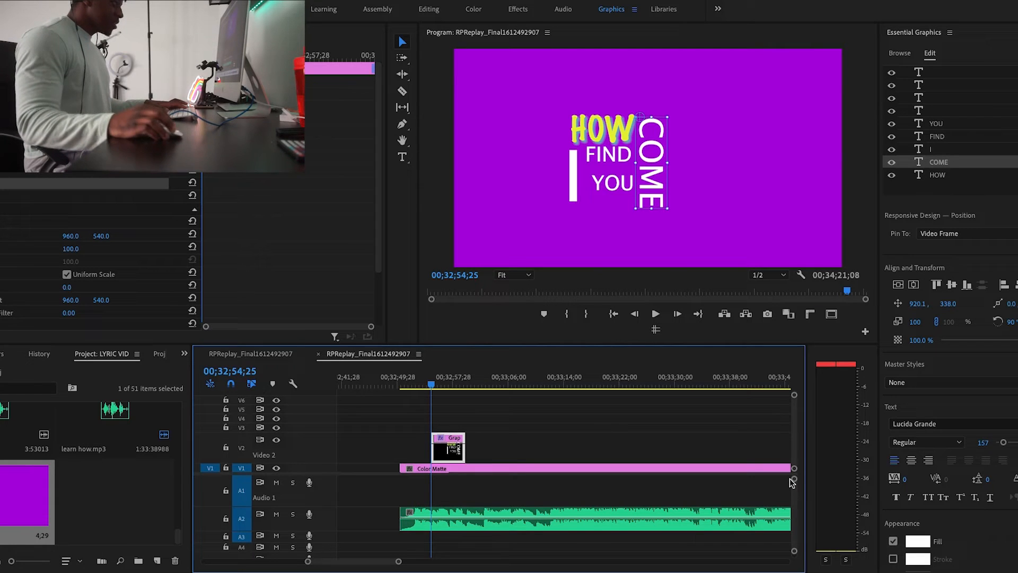
mouse_move(541, 318)
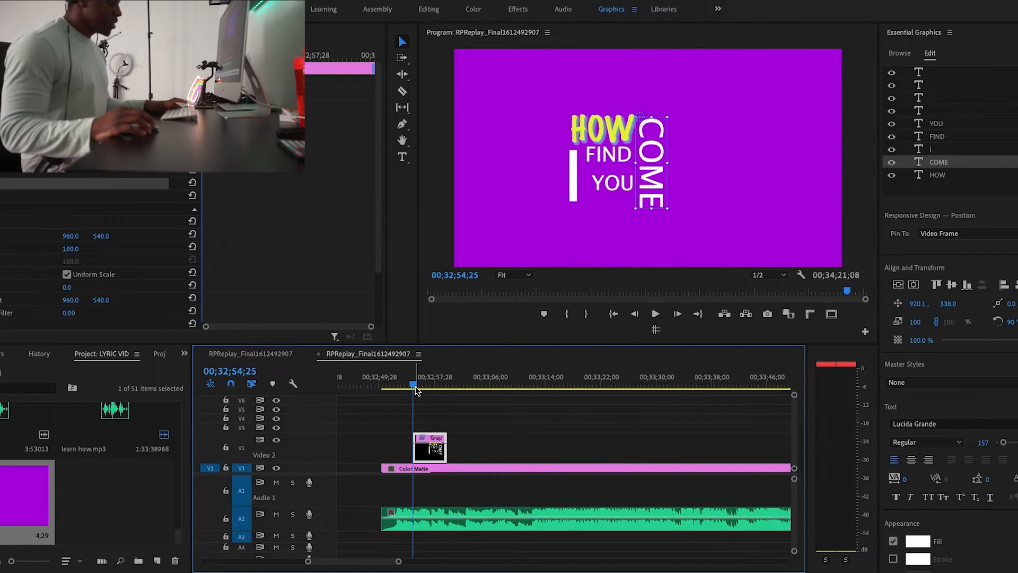
Preview the lyric graphic over the purple matte, then trim the graphic clip shorter.
click(398, 383)
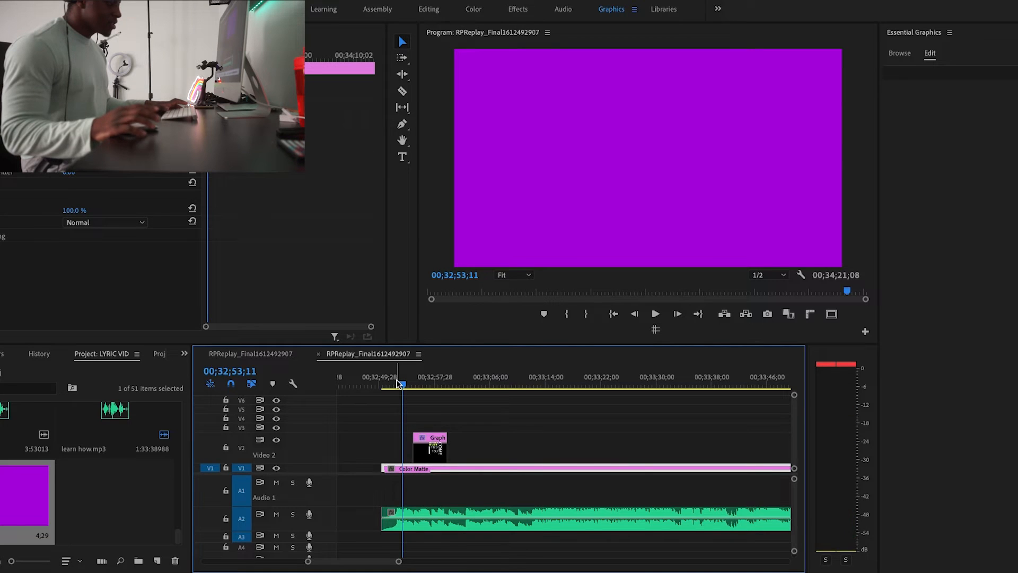
click(656, 313)
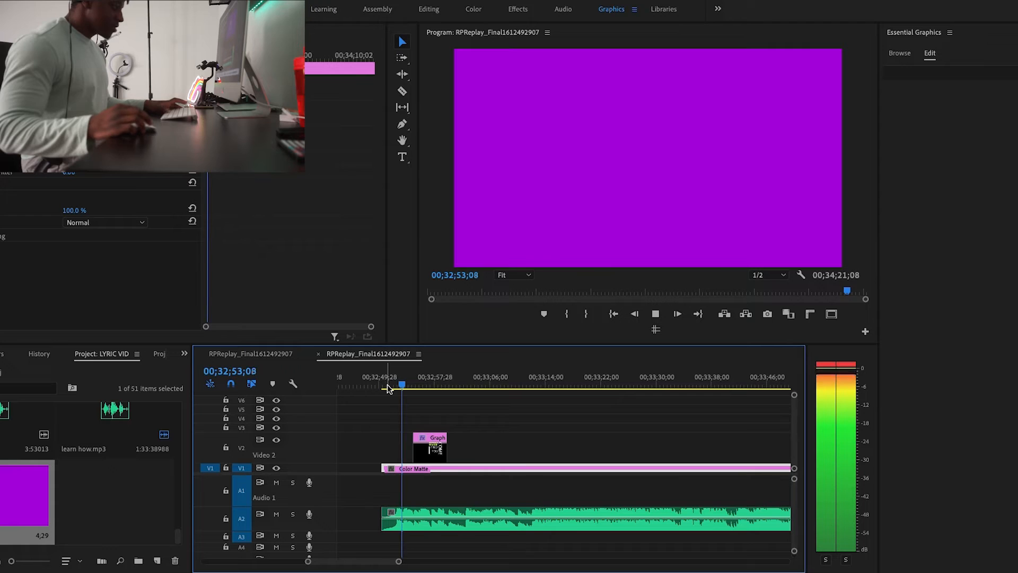
click(655, 313)
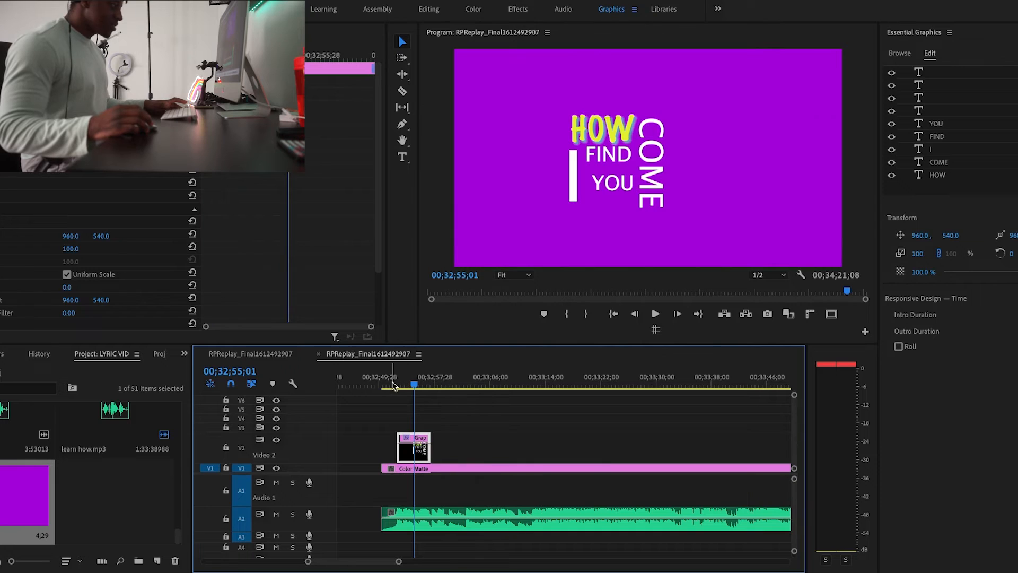
click(656, 313)
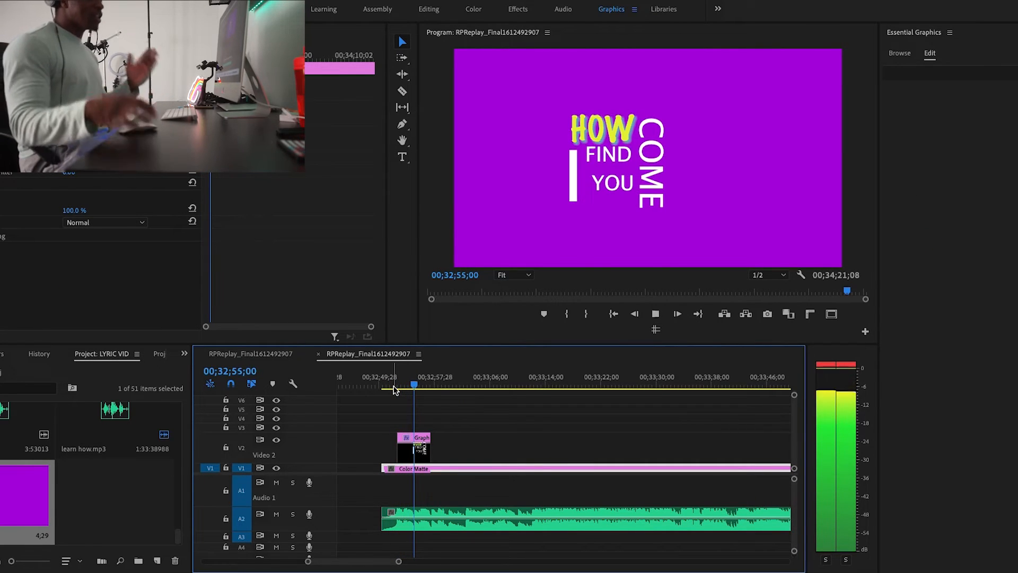
click(655, 313)
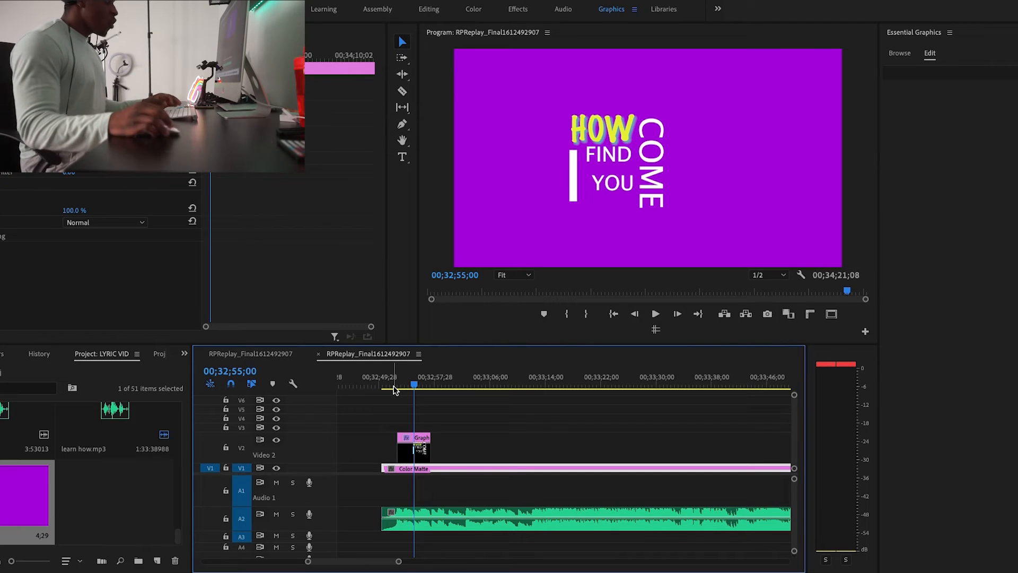
mouse_move(190, 490)
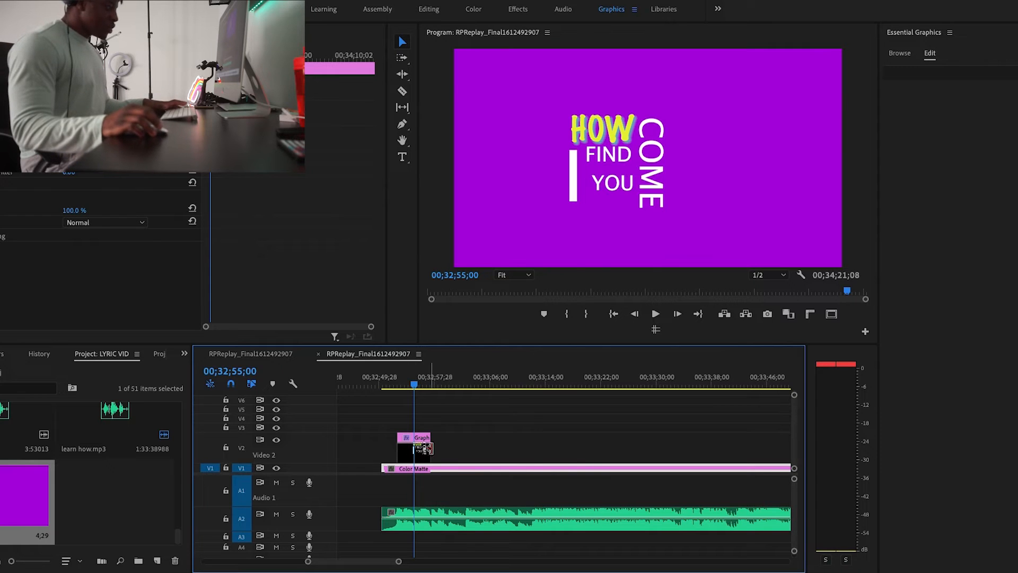
click(402, 91)
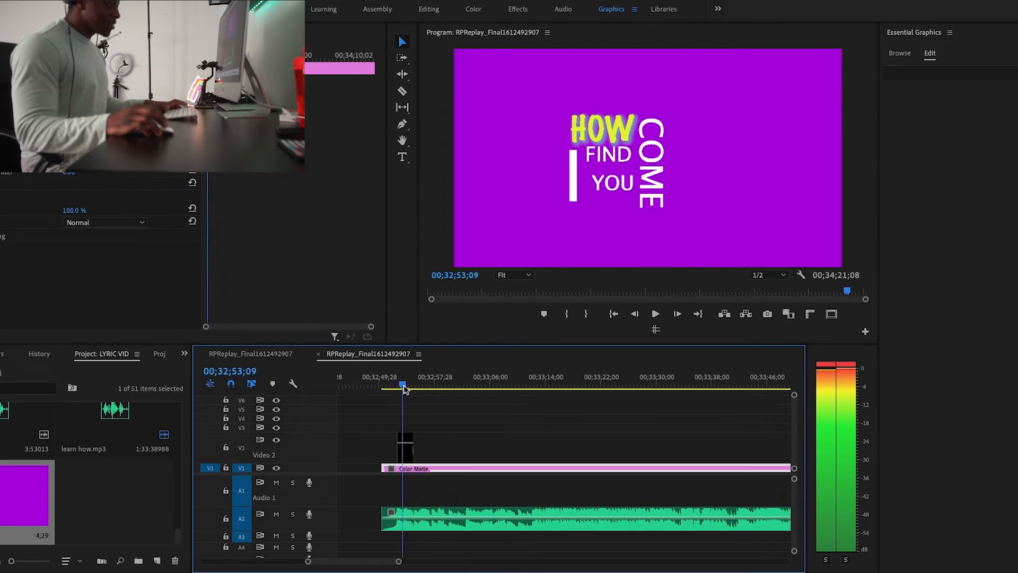
click(656, 312)
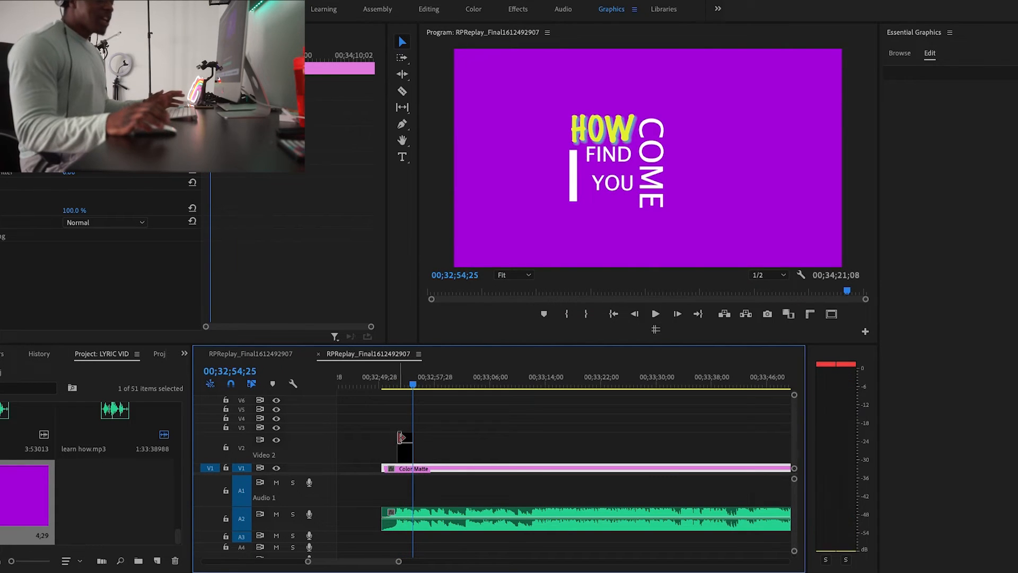
Toggle off the FIND, I, YOU and COME layers' eye icons, then replay.
click(403, 438)
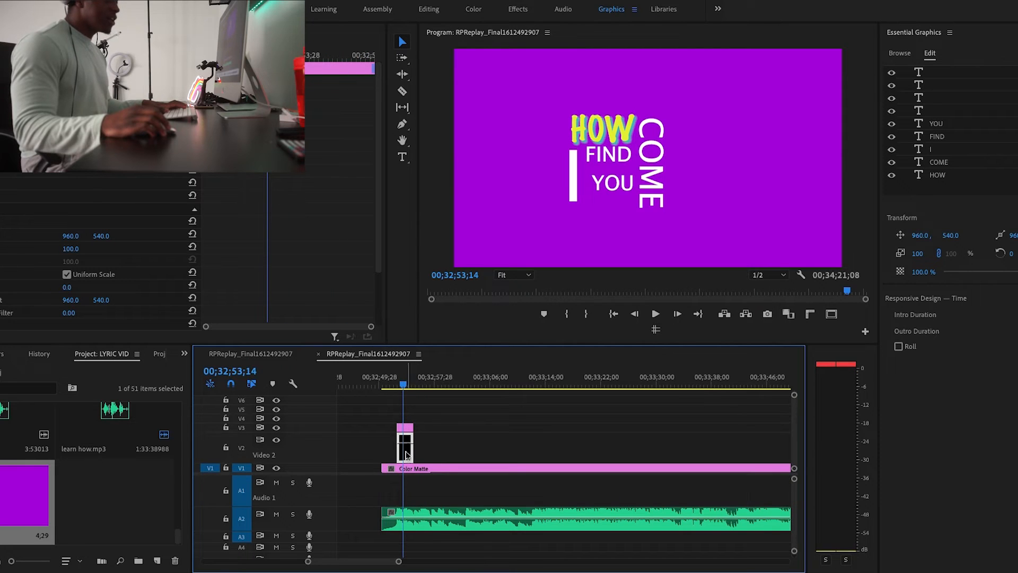
mouse_move(405, 451)
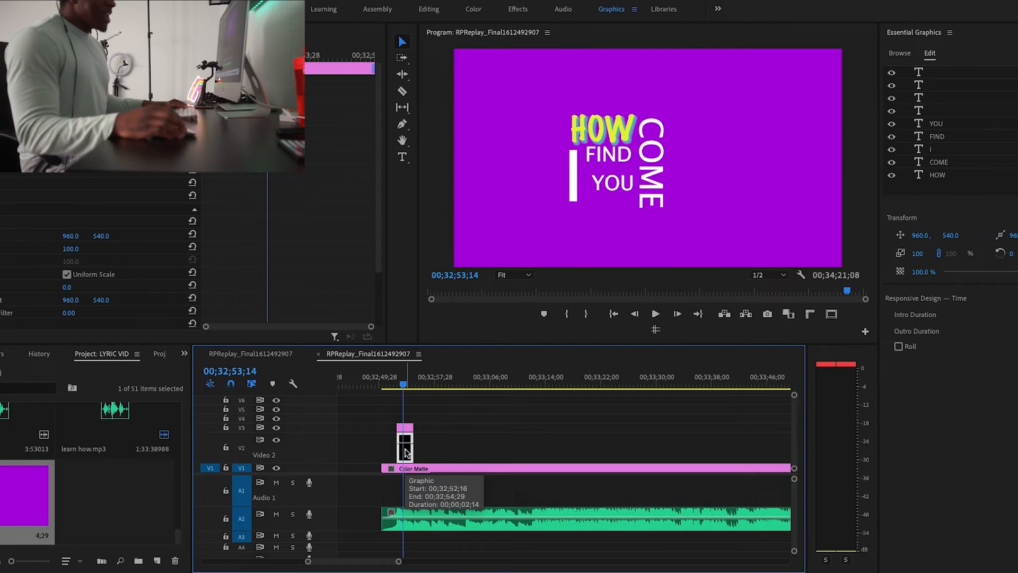
mouse_move(742, 171)
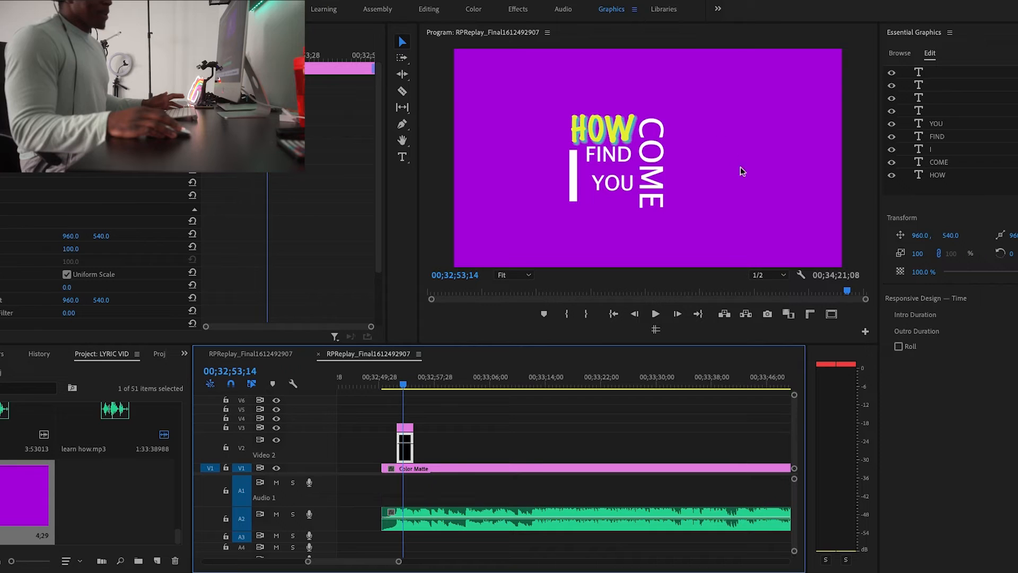
mouse_move(637, 210)
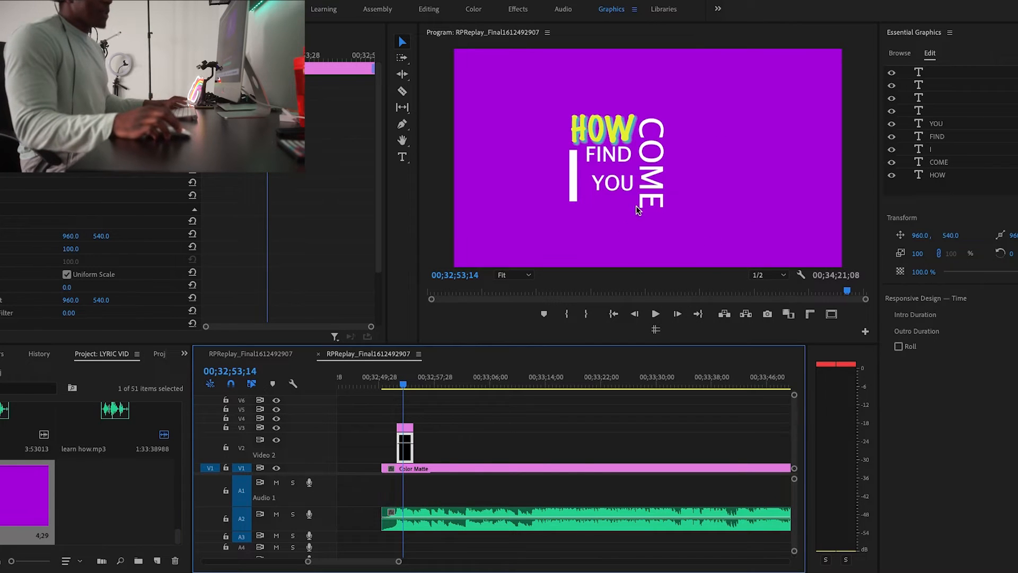
mouse_move(930, 167)
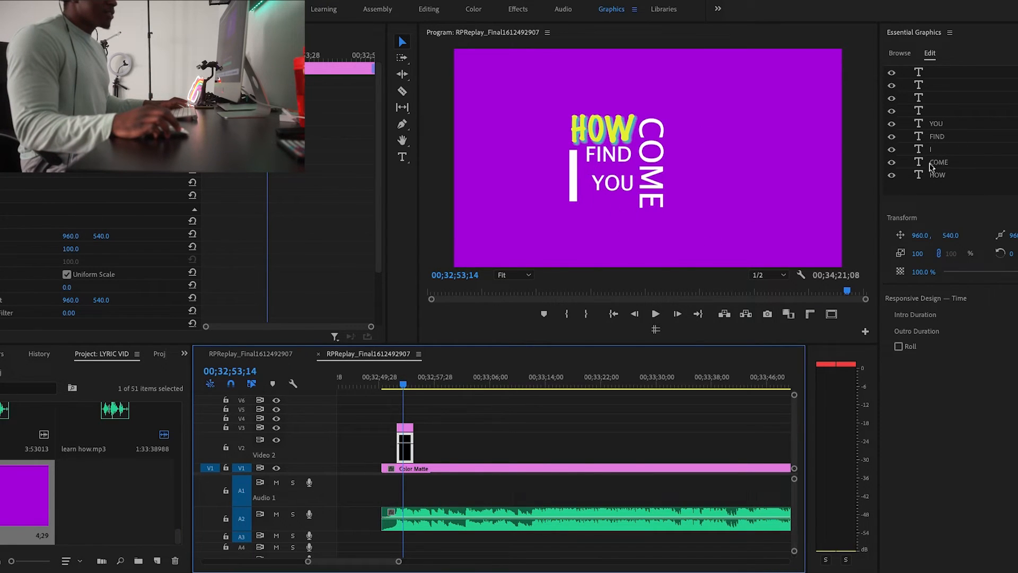
click(892, 149)
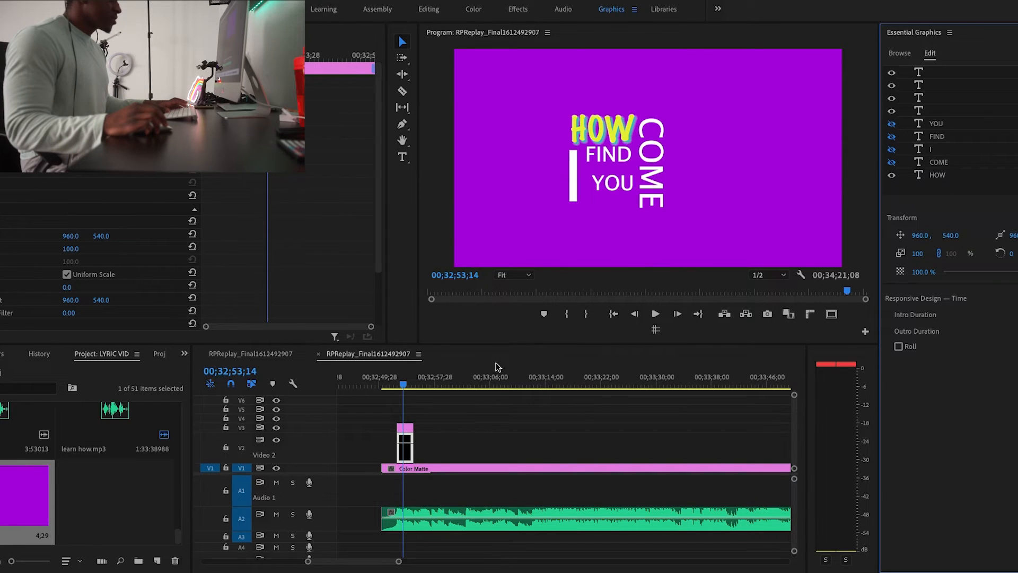
click(394, 387)
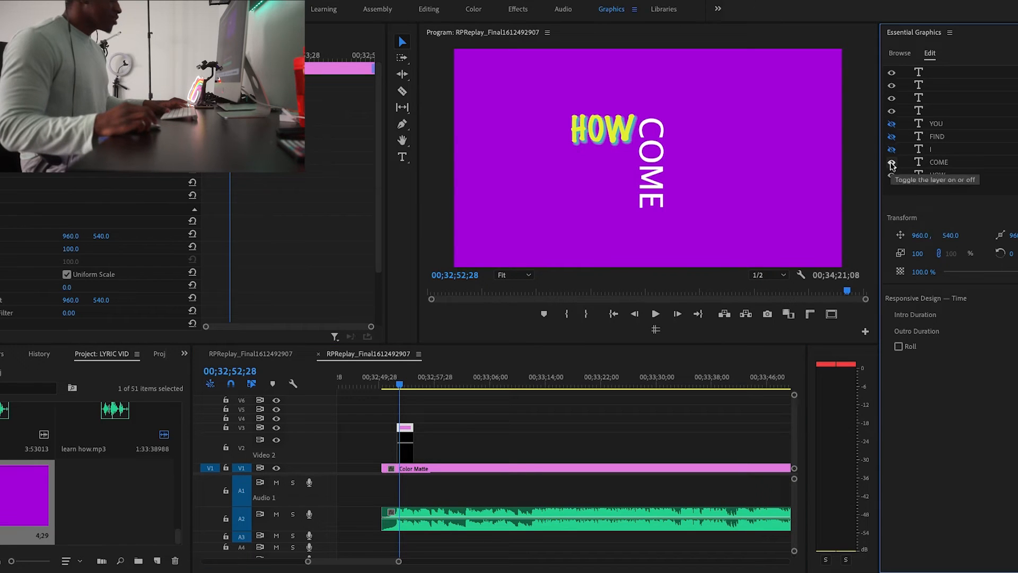
click(891, 162)
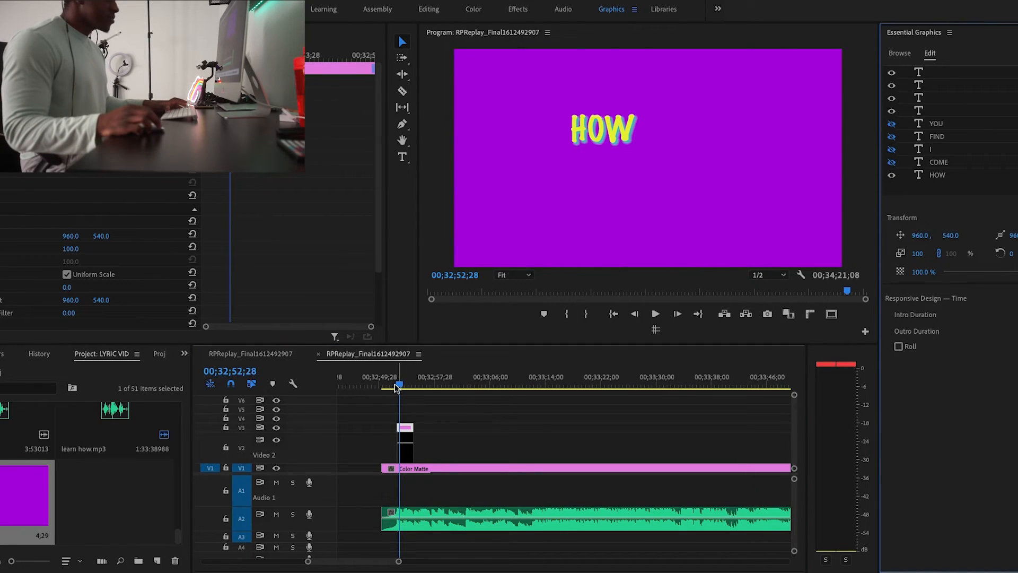
click(656, 314)
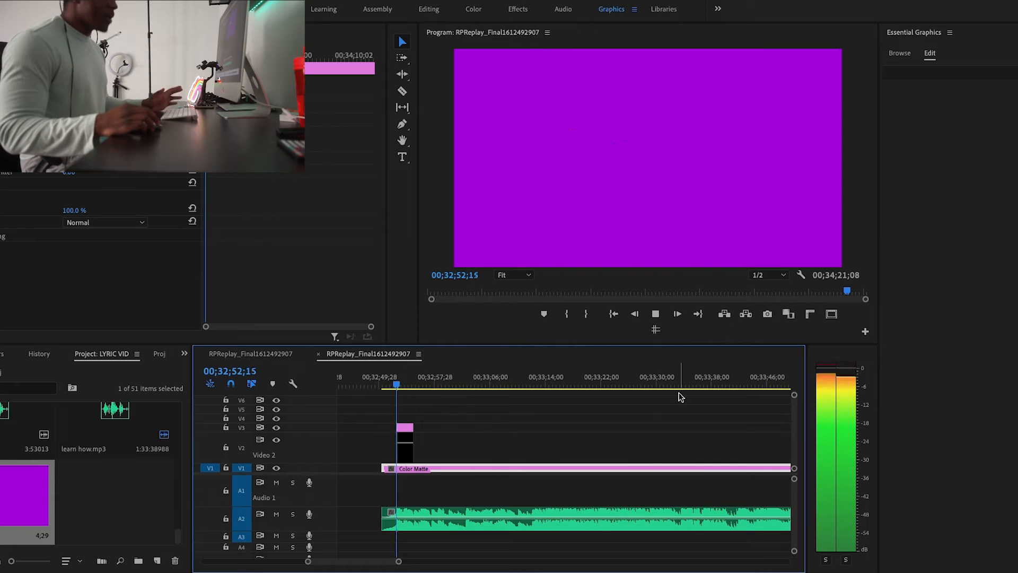
Duplicate the HOW graphic clip up onto V4 with a slightly later start.
click(655, 314)
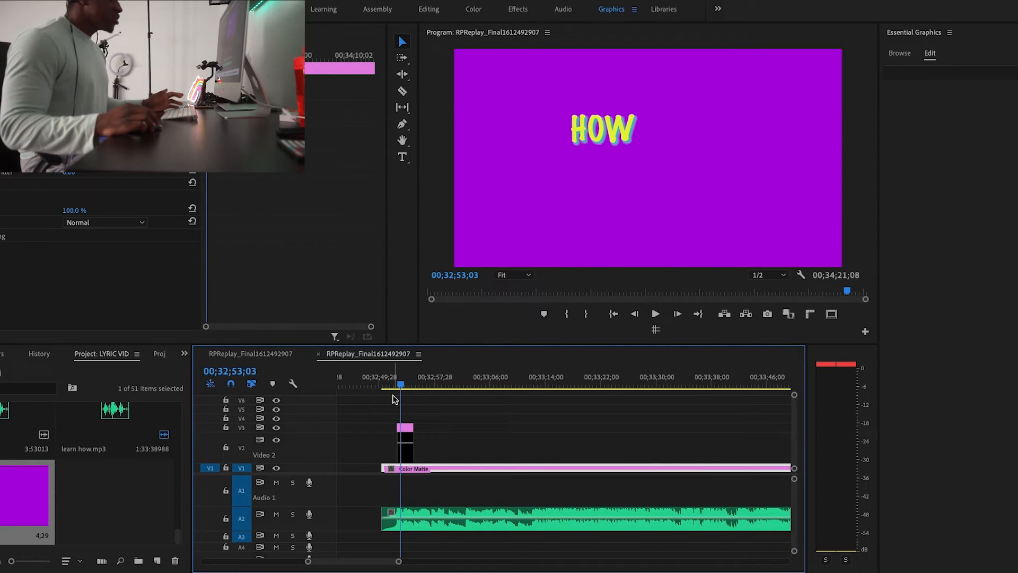
click(405, 428)
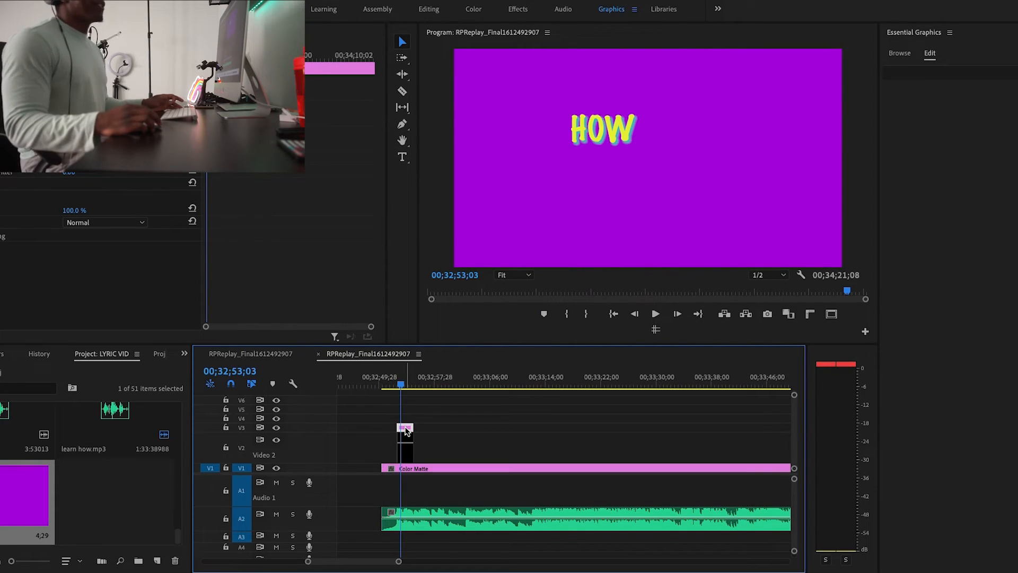
click(404, 428)
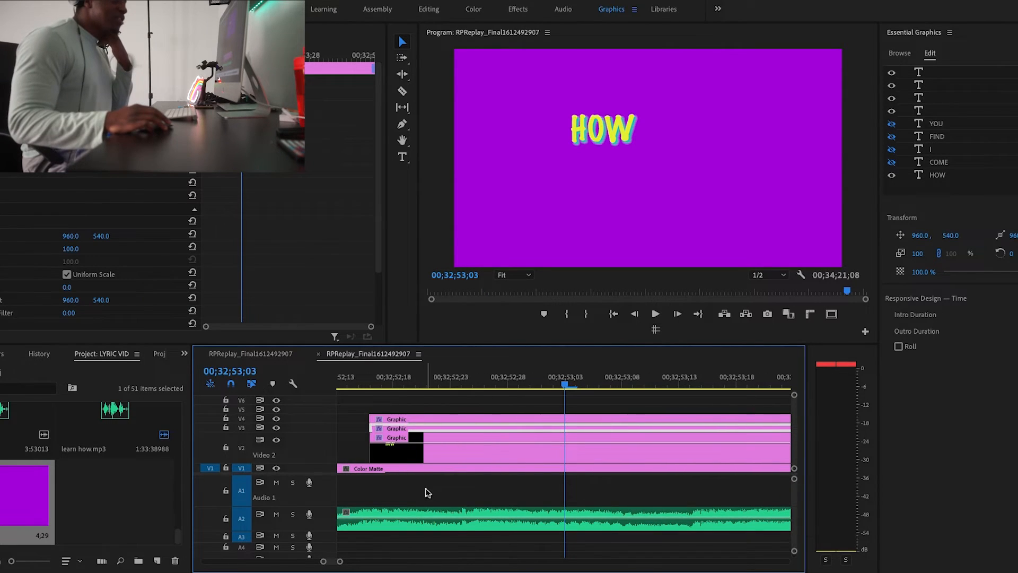
mouse_move(376, 385)
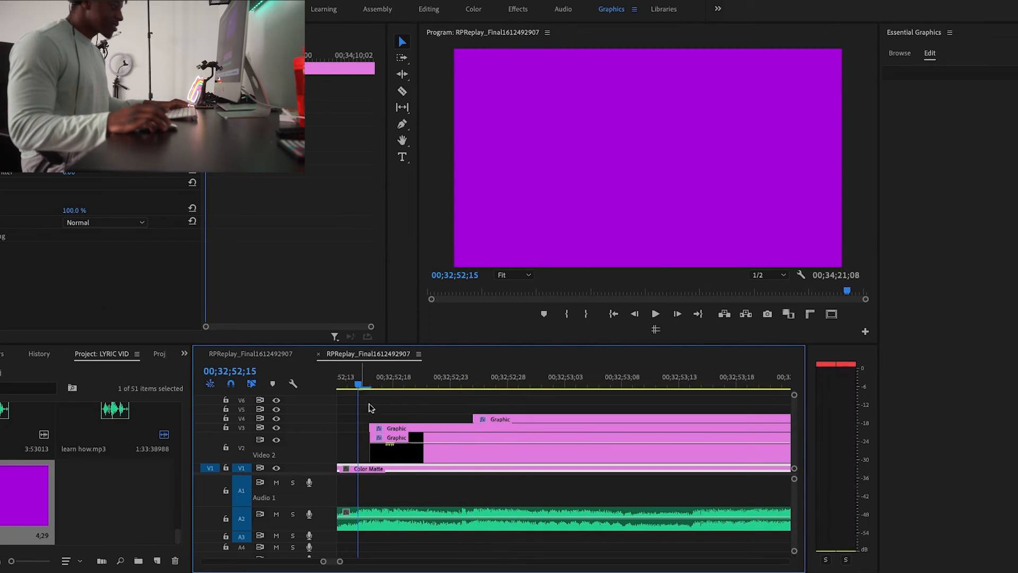
Turn the COME layer back on in the later graphic copy so COME follows HOW.
click(577, 384)
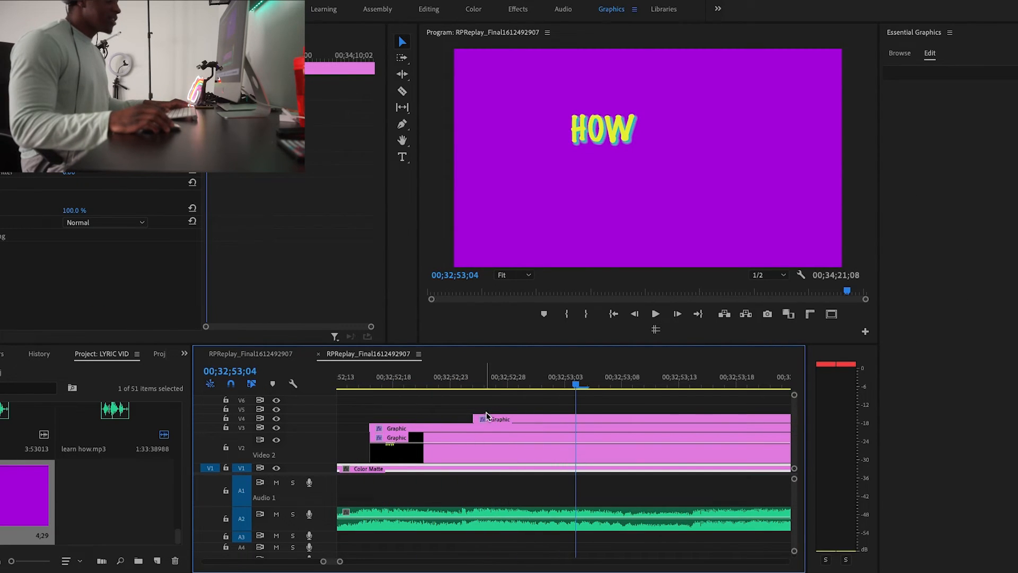
click(484, 394)
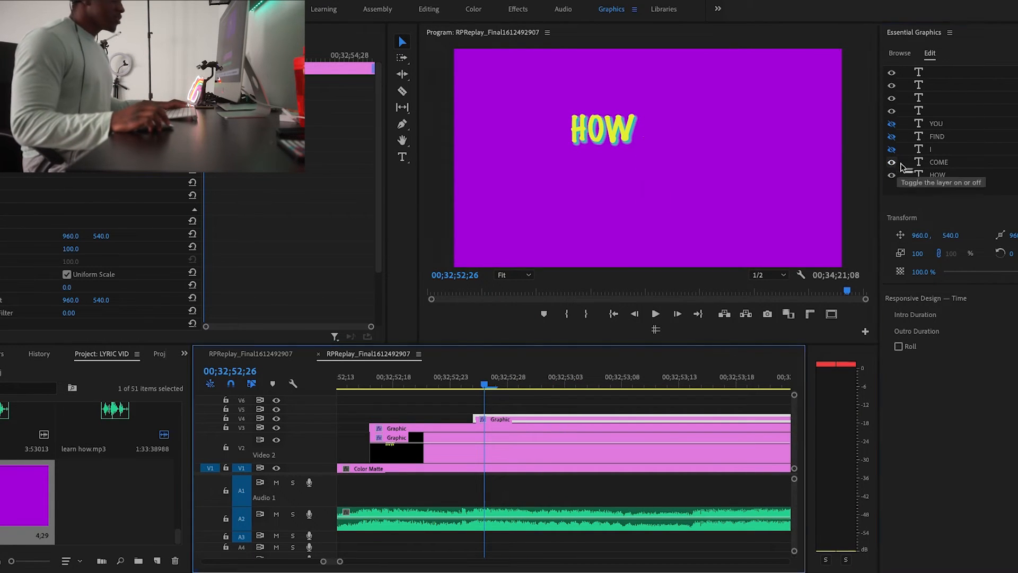
click(891, 162)
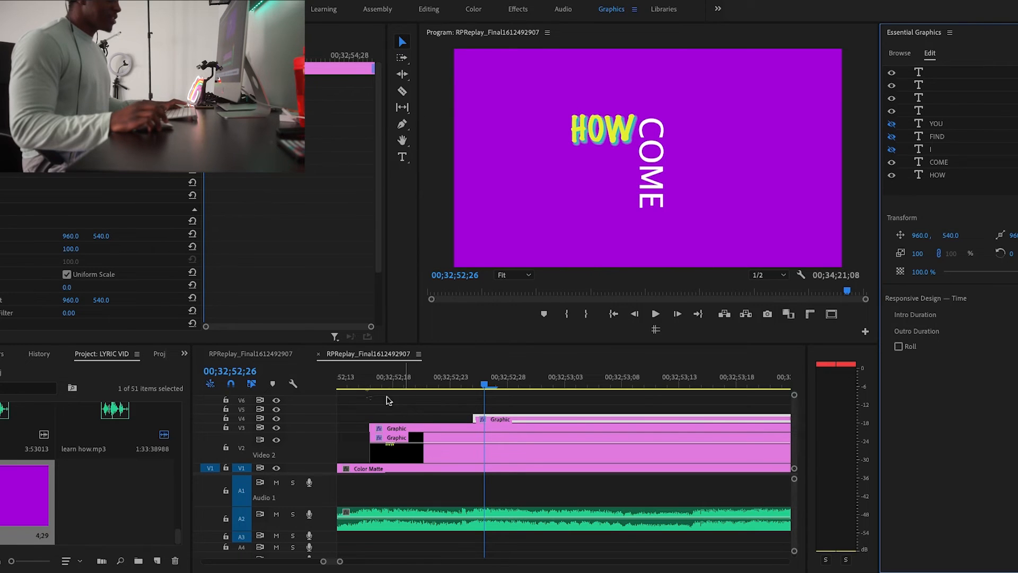
click(655, 313)
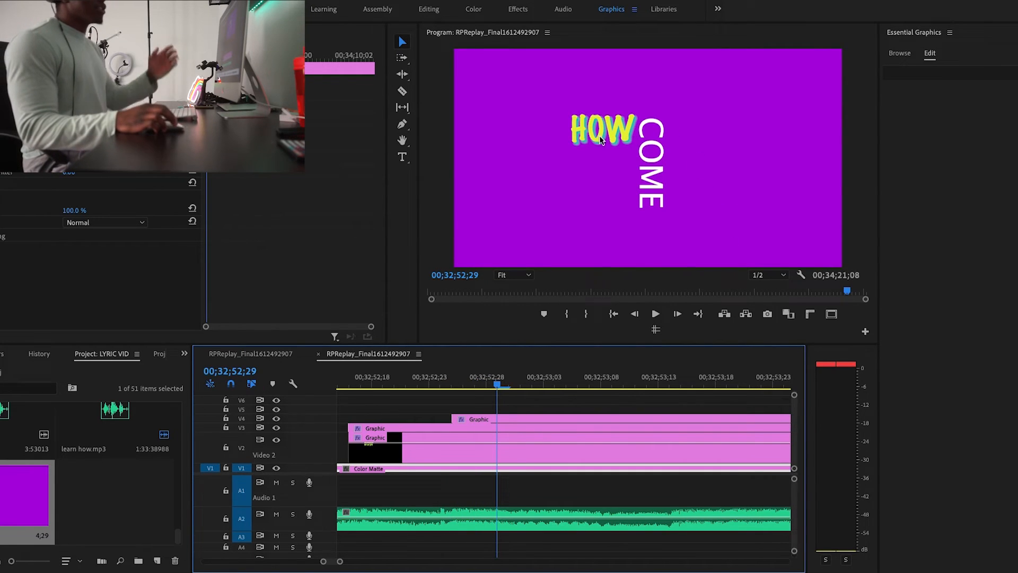
mouse_move(602, 195)
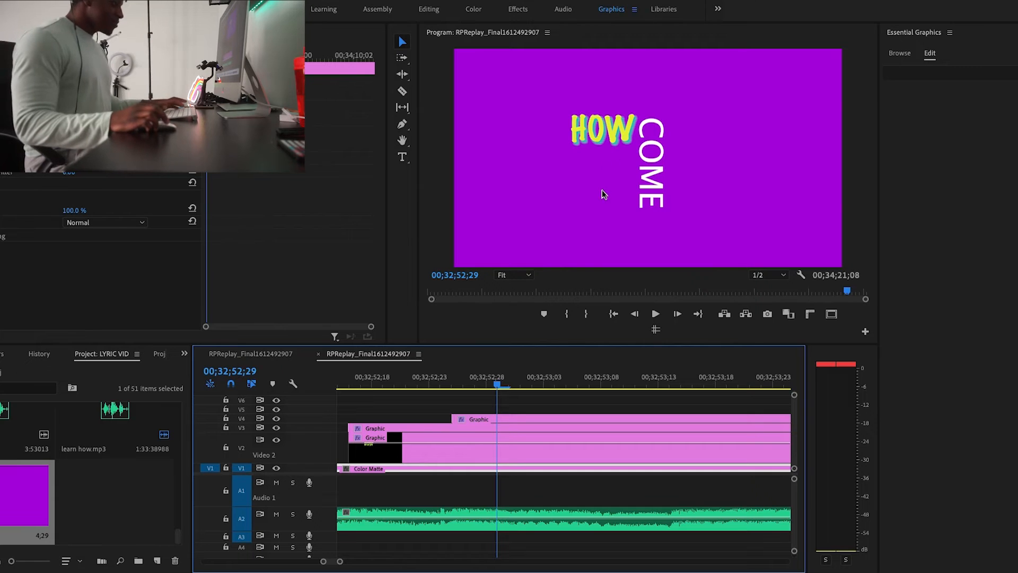
mouse_move(487, 390)
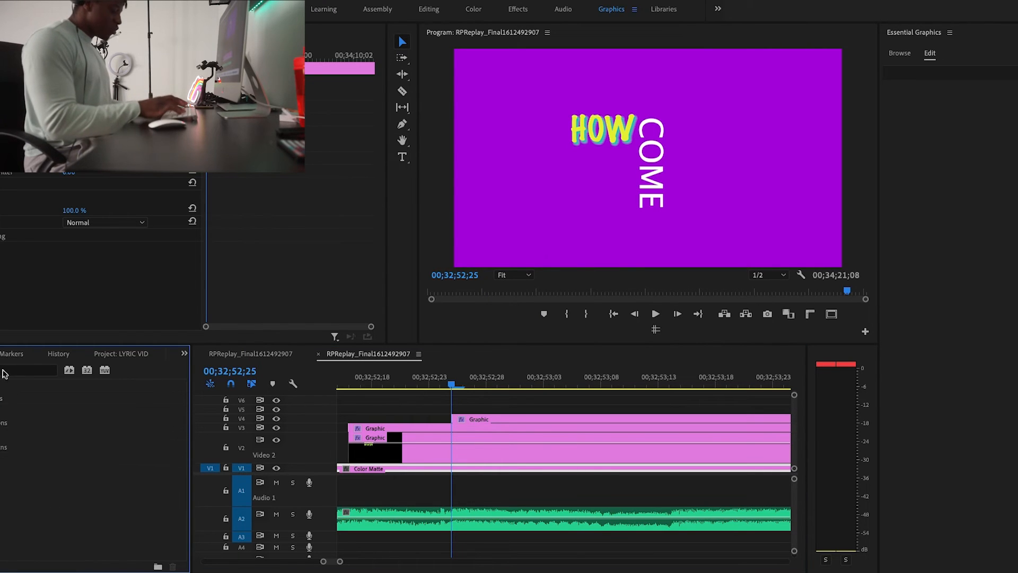
Add a pixelated Wipe transition to the start of the V4 COME graphic clip.
click(26, 369)
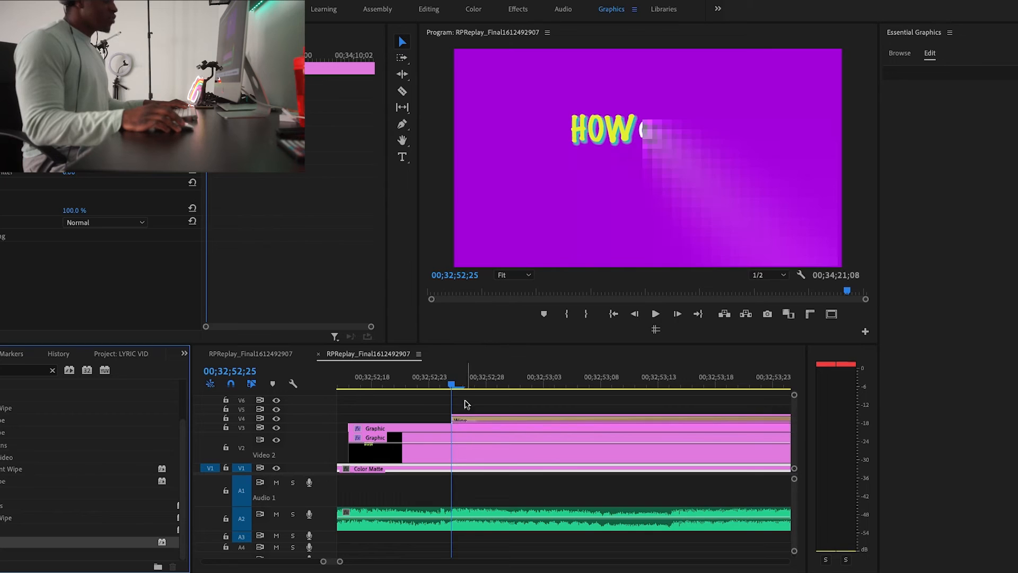
click(349, 377)
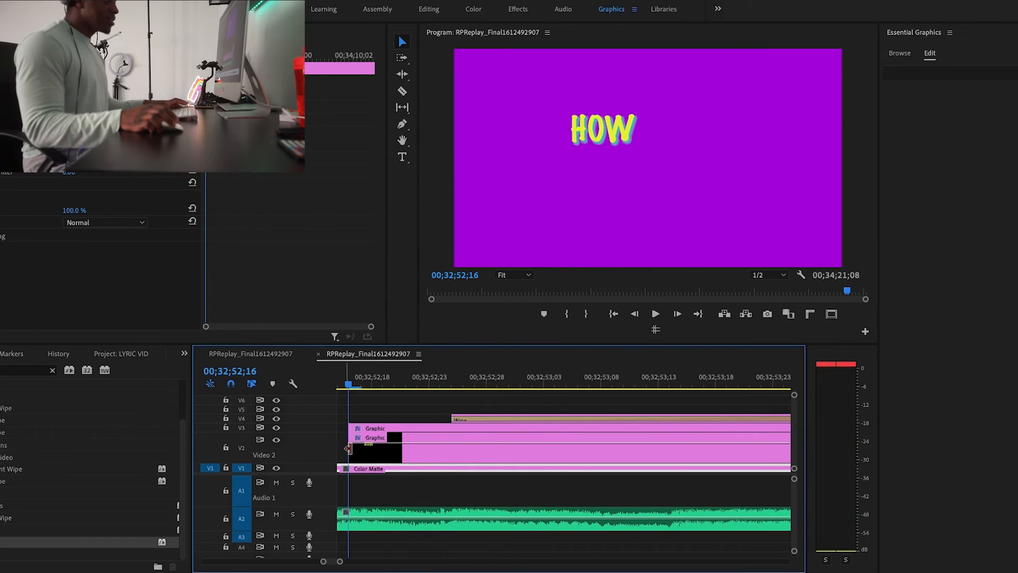
click(656, 313)
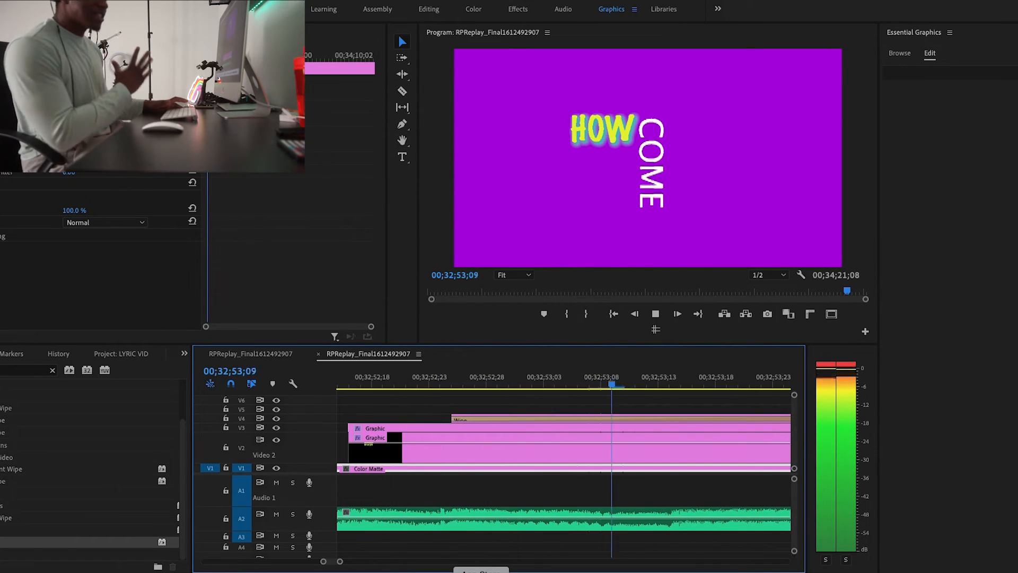
click(655, 313)
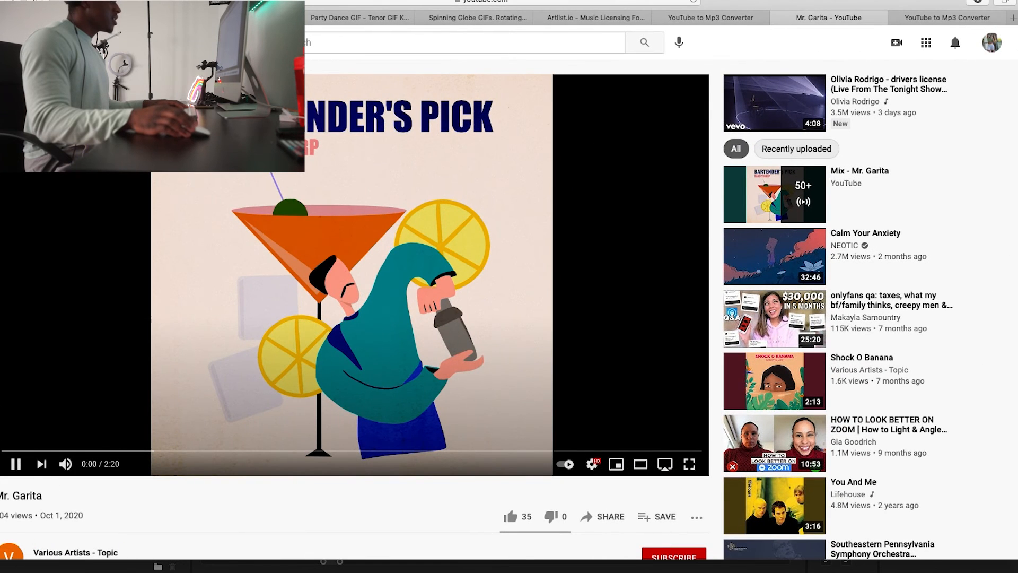
View the Spinning Globe GIFs page, return to Party Dance GIF, and start a new address.
click(477, 17)
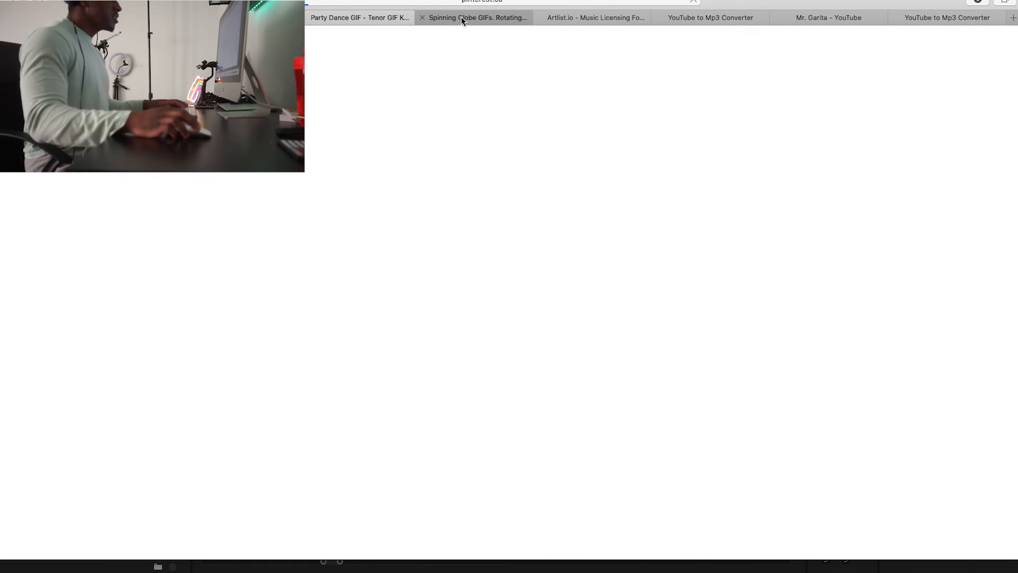
click(359, 18)
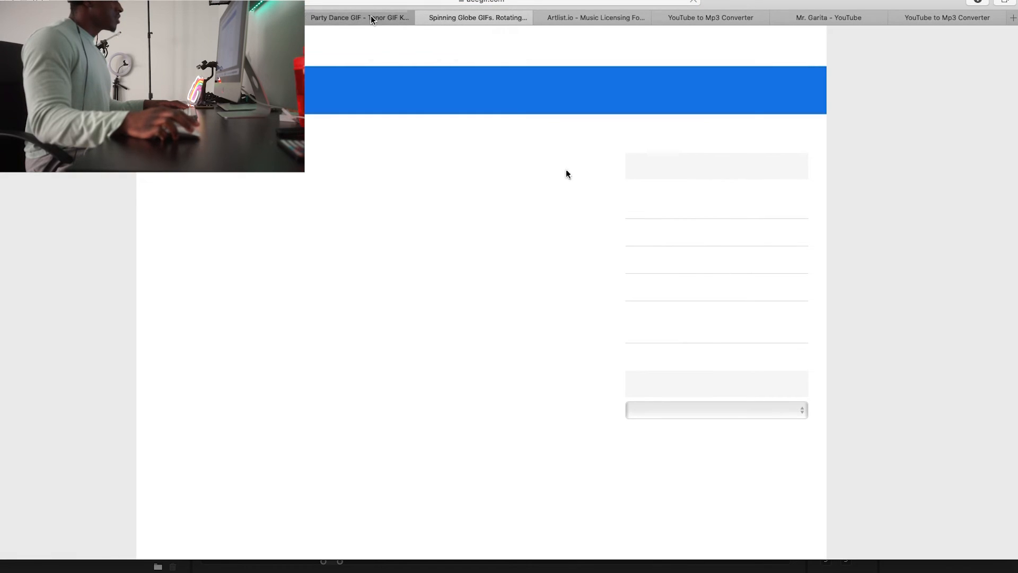
mouse_move(430, 205)
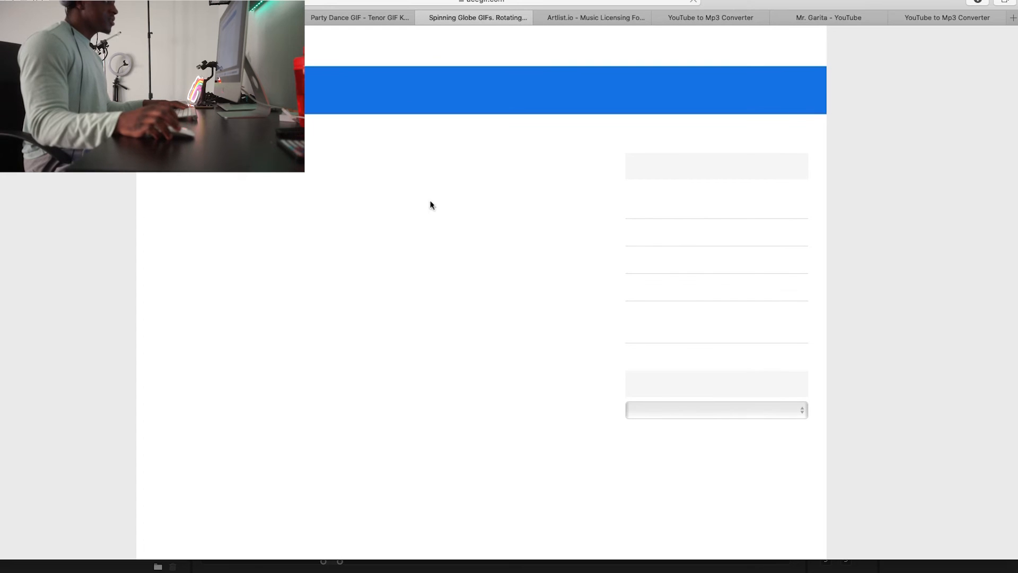
mouse_move(857, 228)
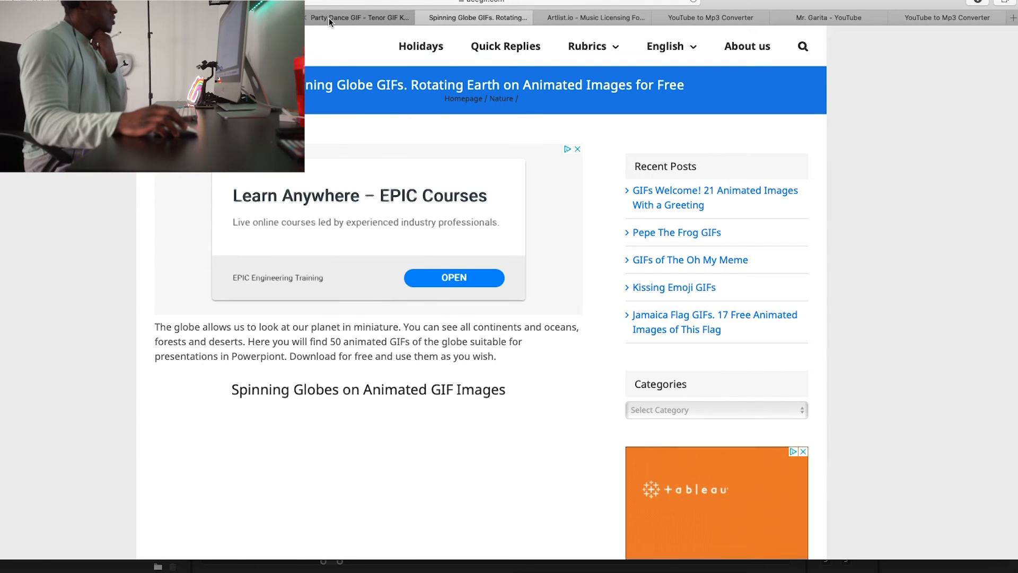
click(359, 18)
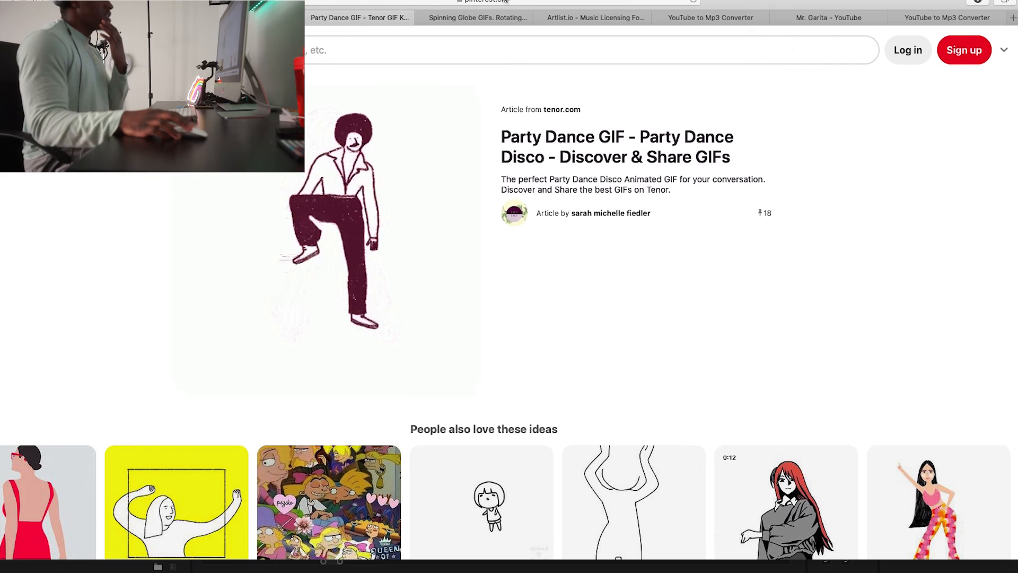
click(483, 2)
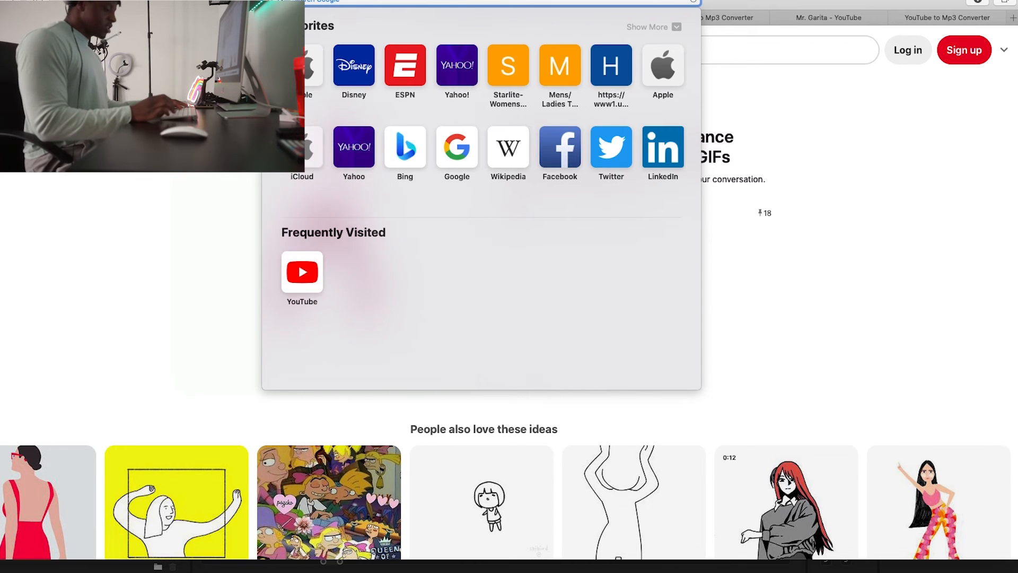
Go to google.com and search 'dance gif' via the suggestion from typing DANCER GI.
text(google.com)
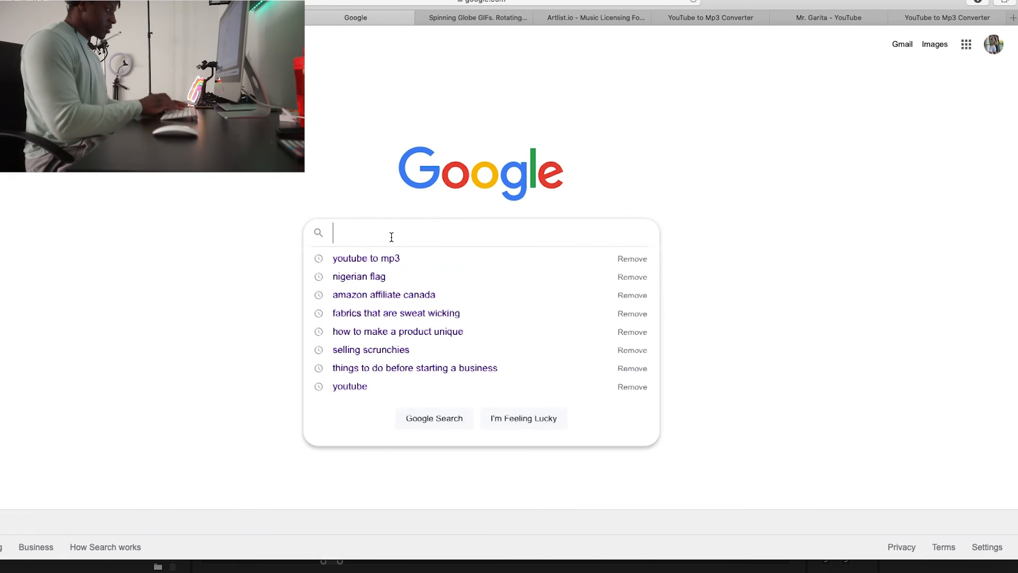
text(D)
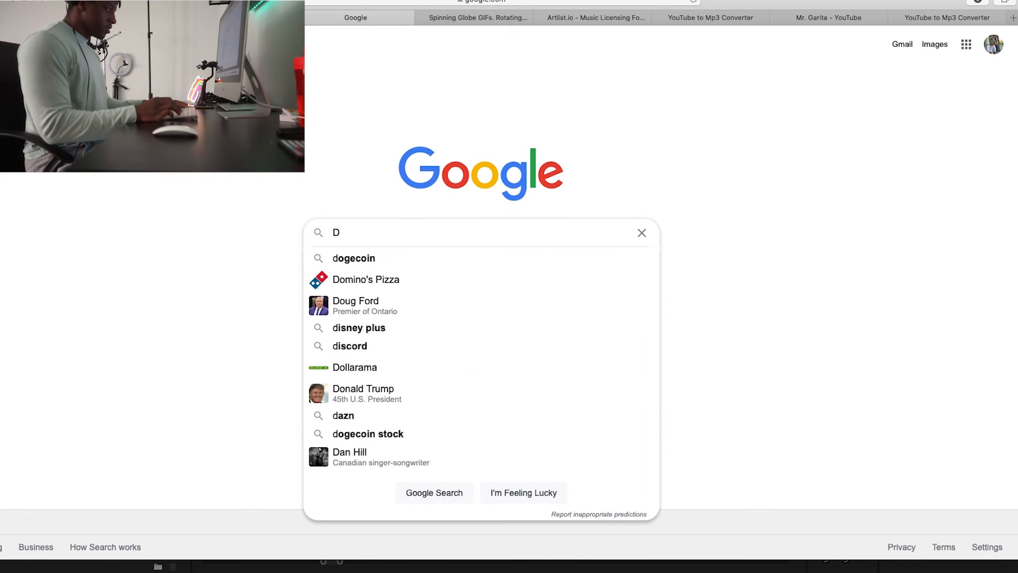
text(ANCER)
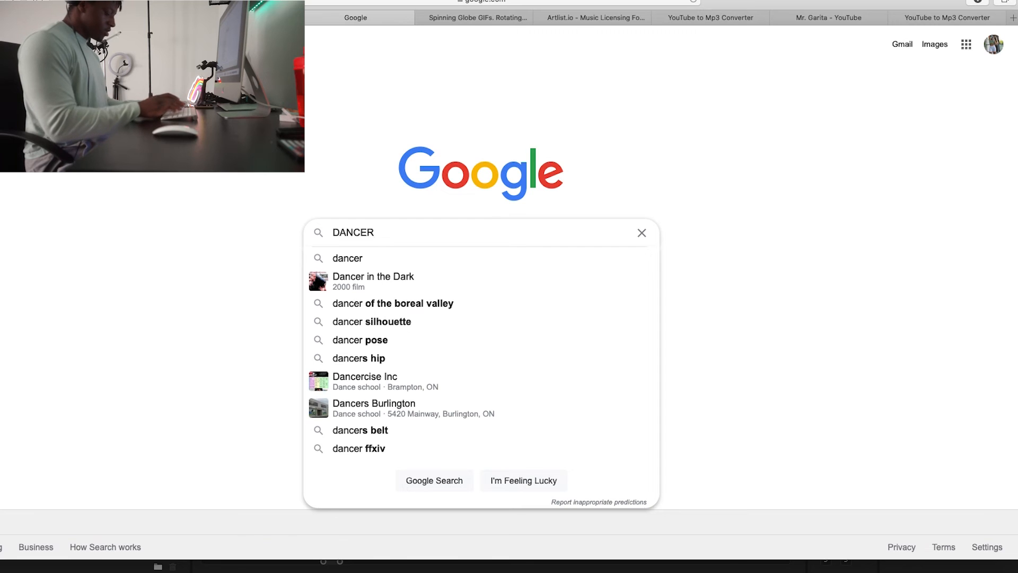
text(GI)
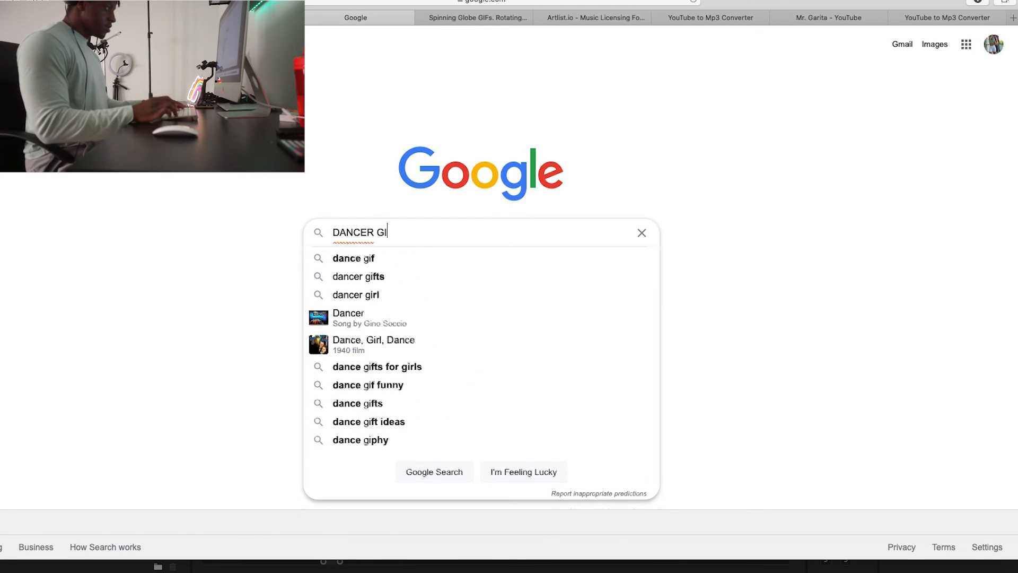
click(353, 257)
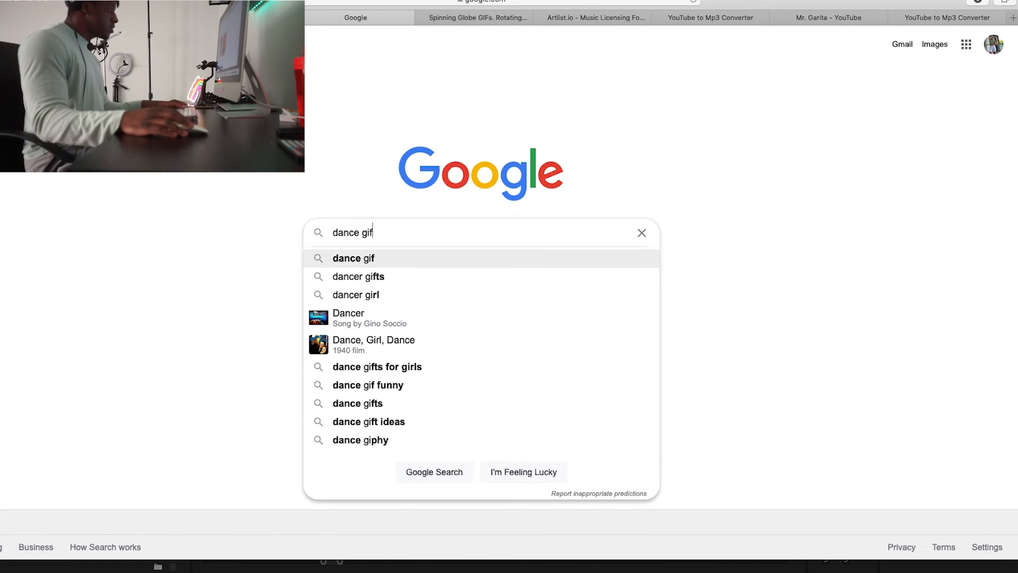
key(Return)
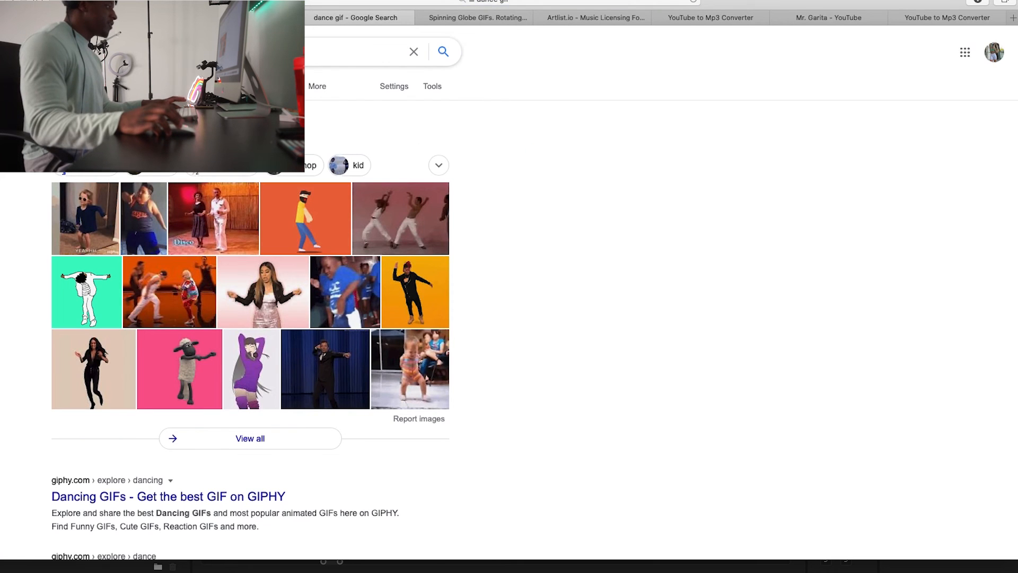
mouse_move(93, 292)
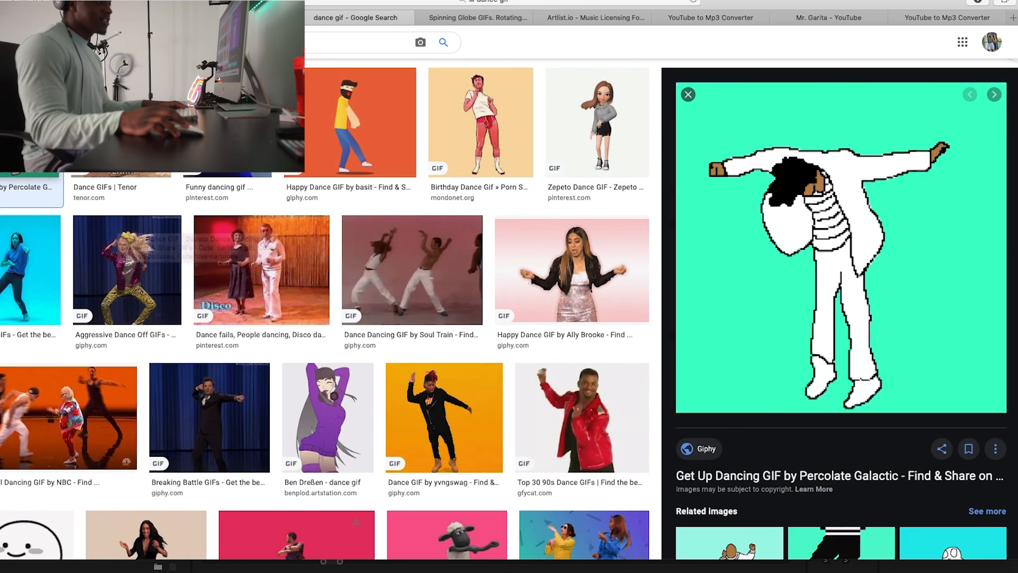
mouse_move(912, 246)
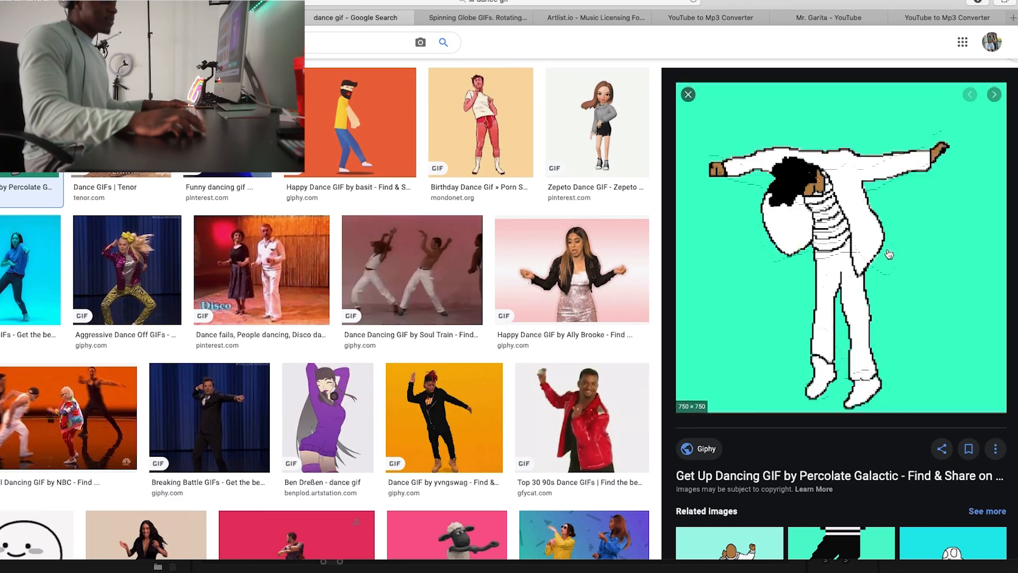
Save the pixel-art dabbing Giphy GIF to the Downloads folder.
right_click(867, 233)
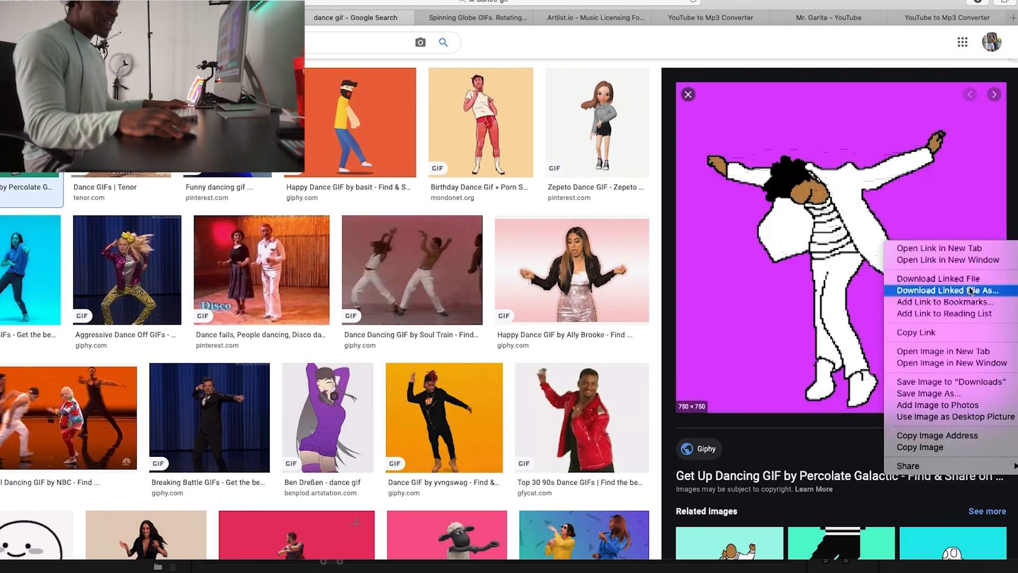
mouse_move(967, 306)
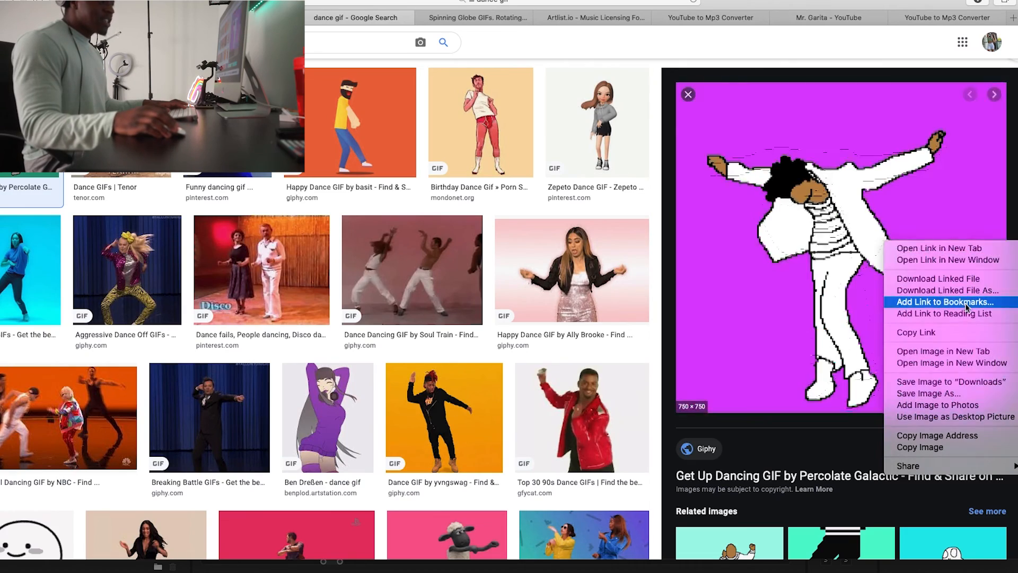
mouse_move(949, 382)
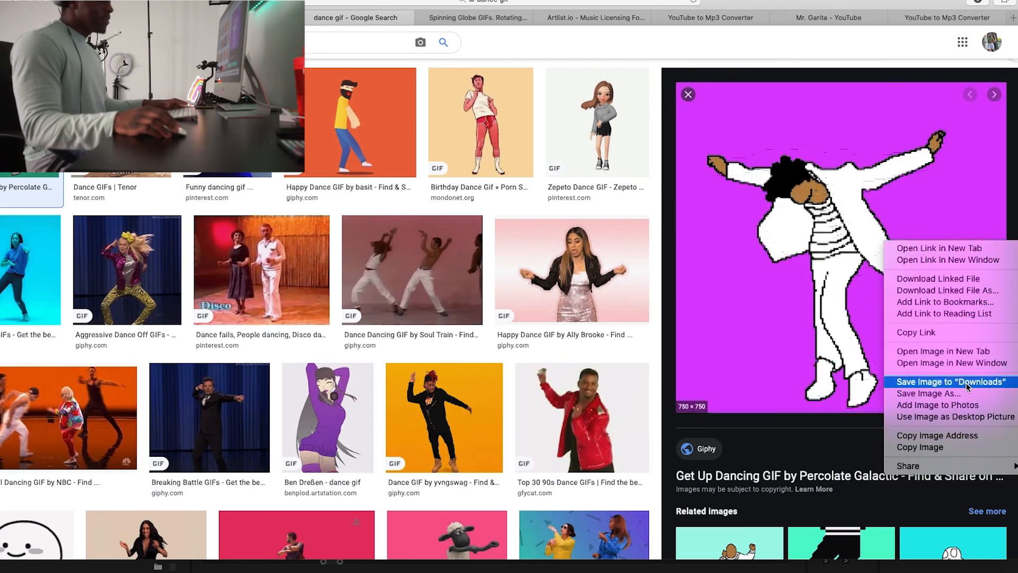
click(947, 382)
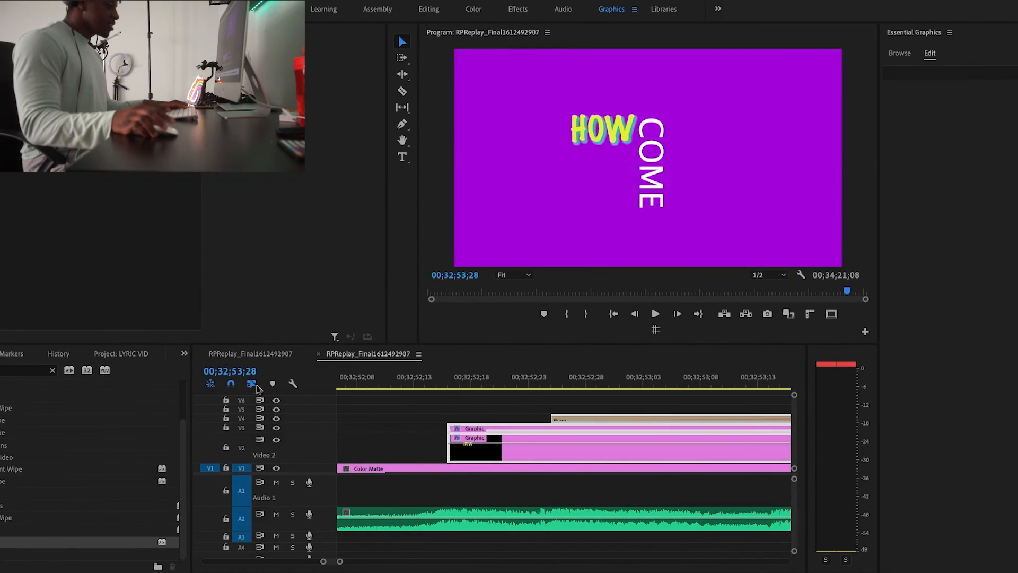
Import giphy-2.gif from the Downloads folder into the project.
scroll(right, 3)
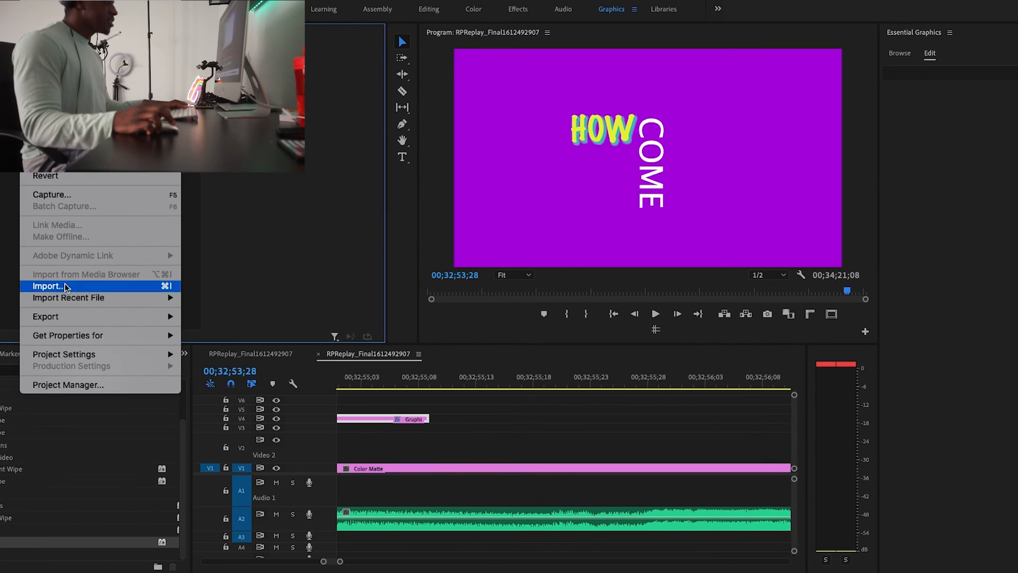
click(49, 286)
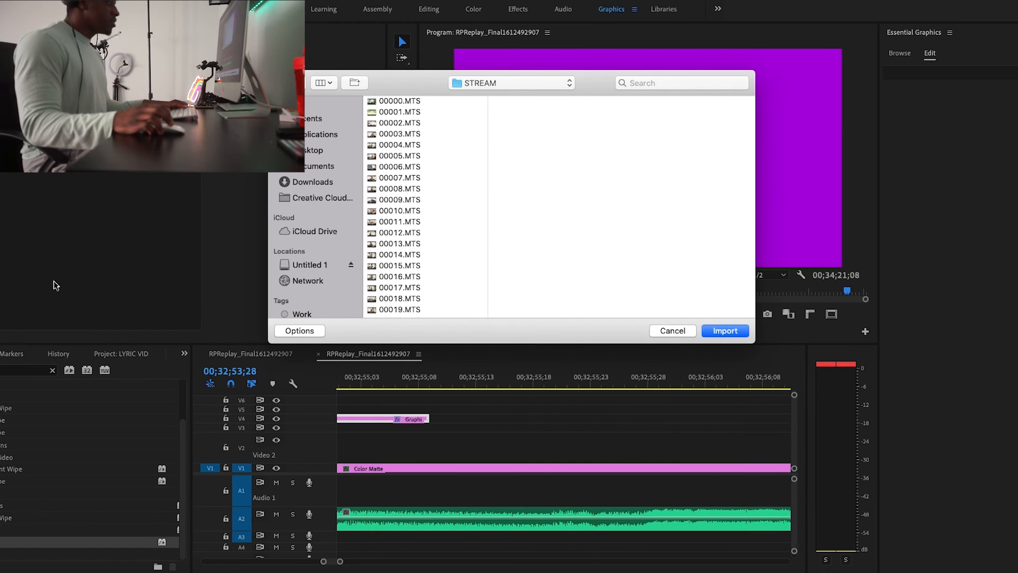
click(313, 181)
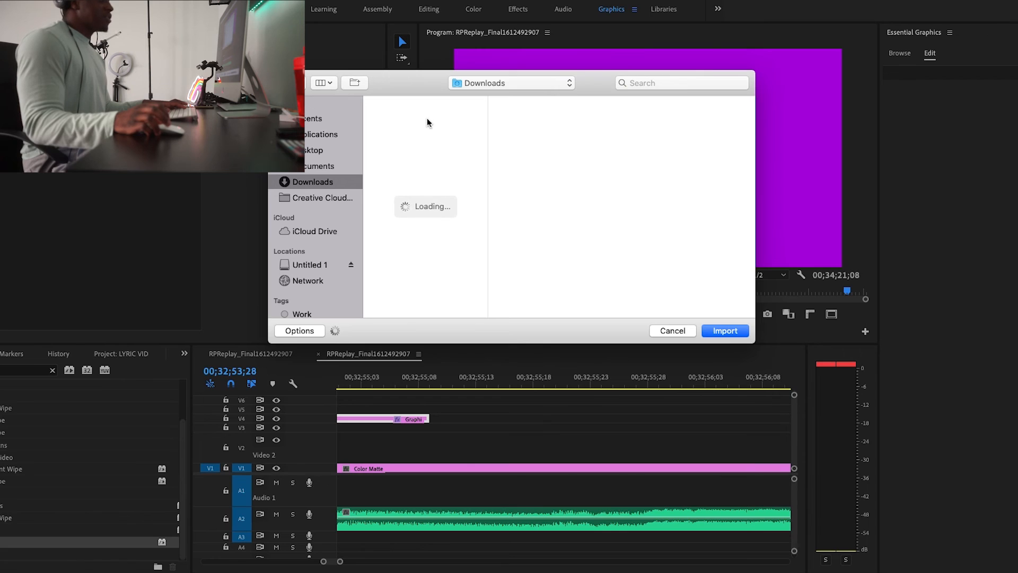
mouse_move(432, 144)
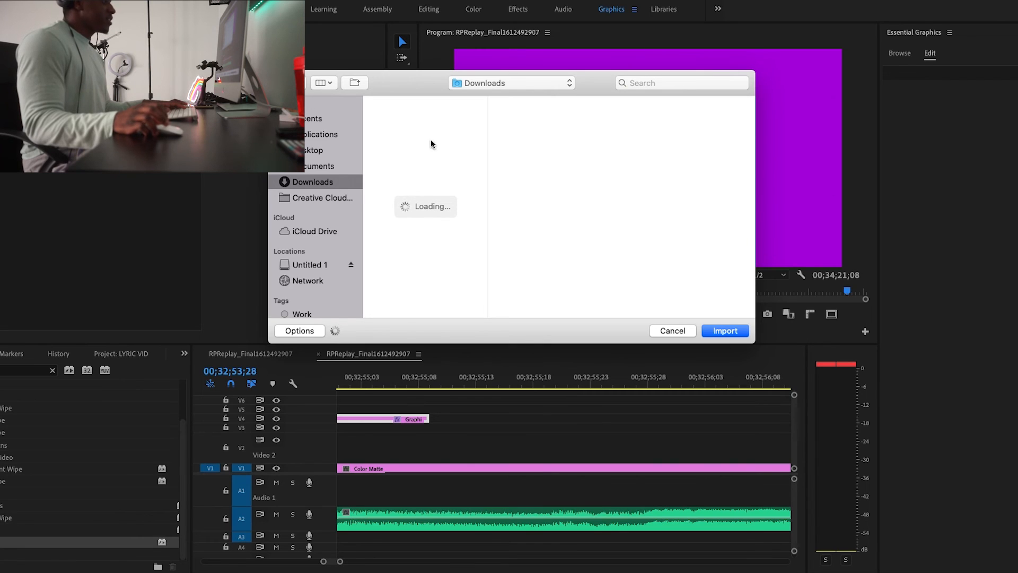
mouse_move(383, 225)
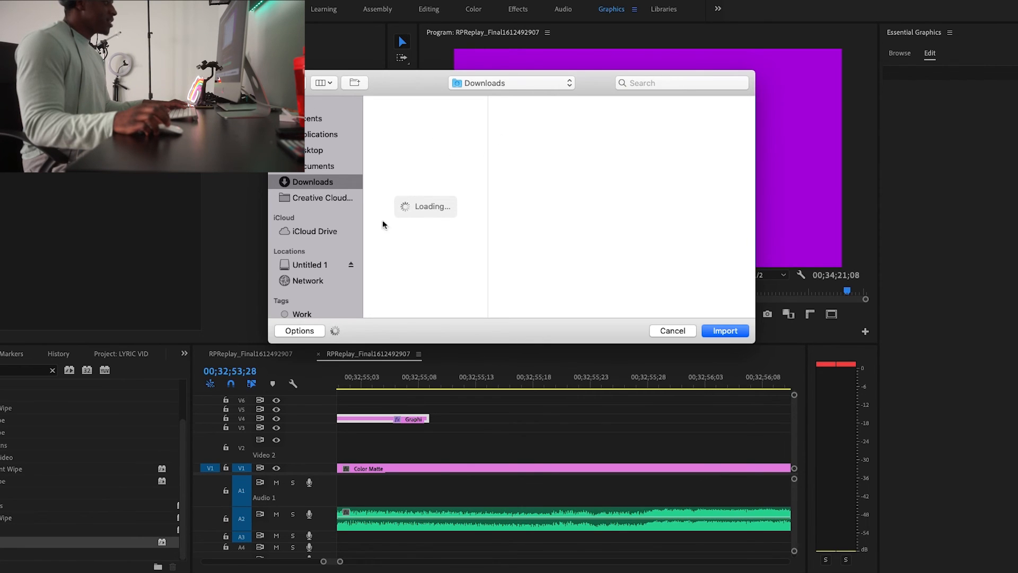
mouse_move(411, 206)
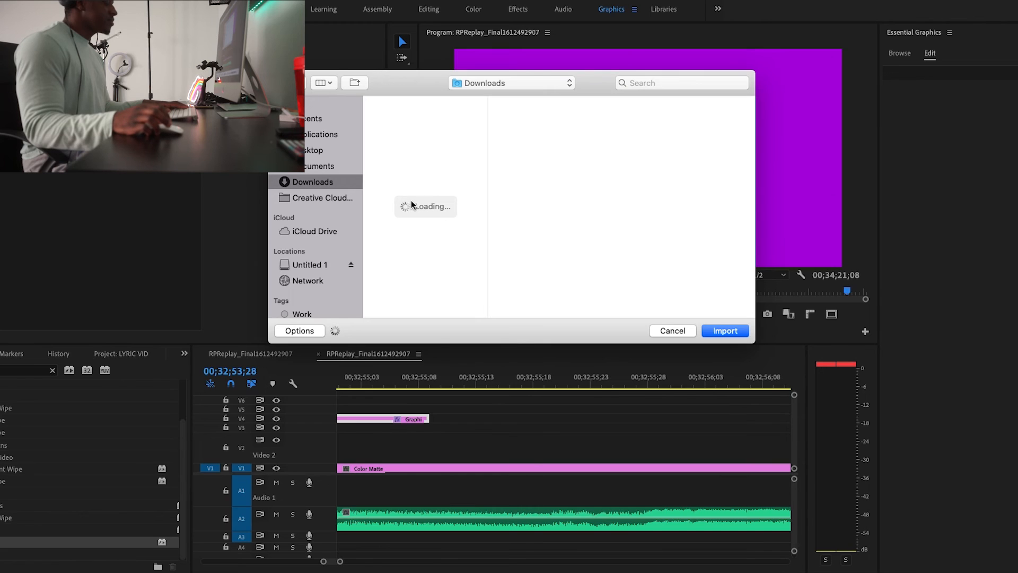
mouse_move(413, 220)
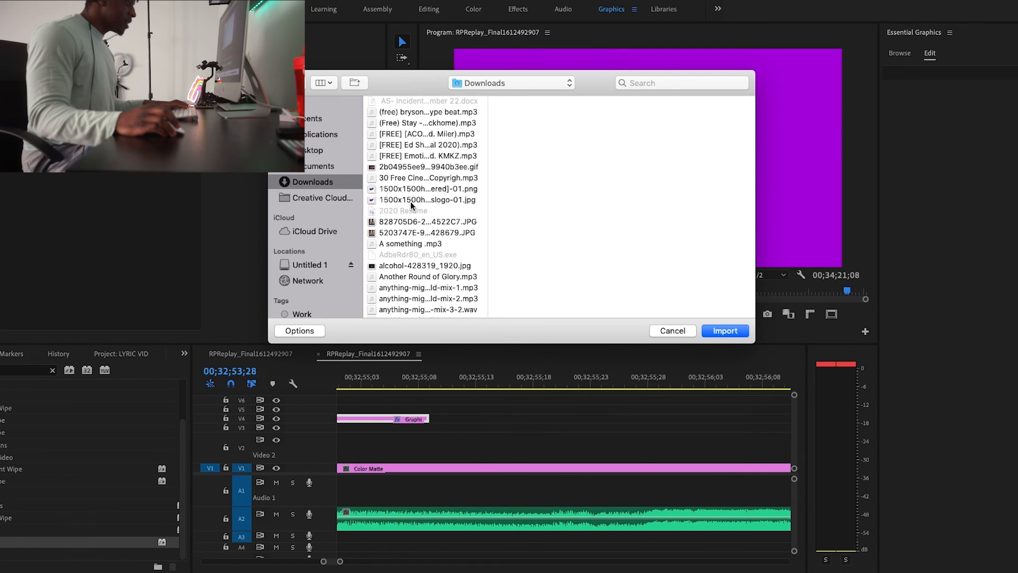
scroll(up, 3)
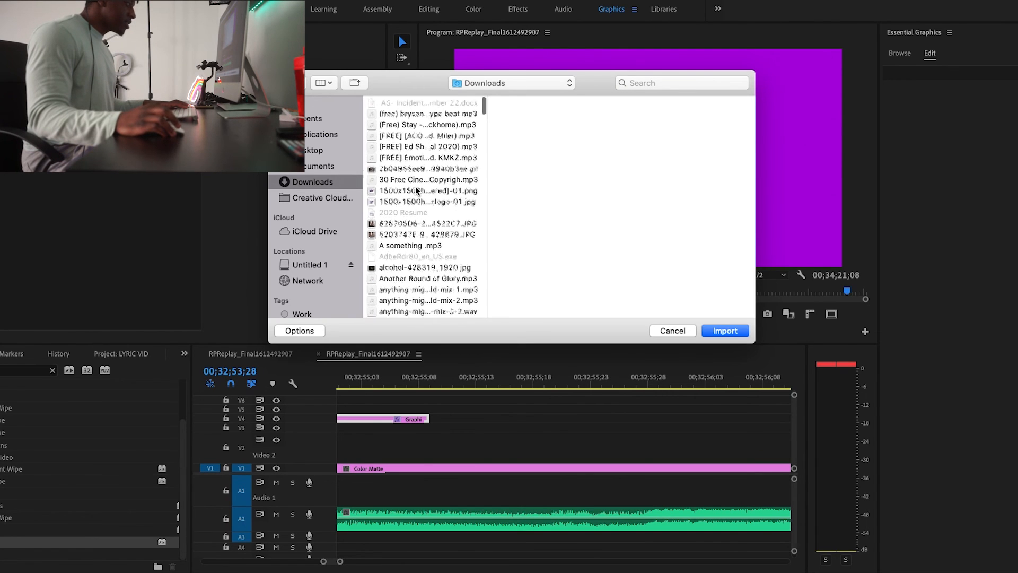
scroll(down, 3)
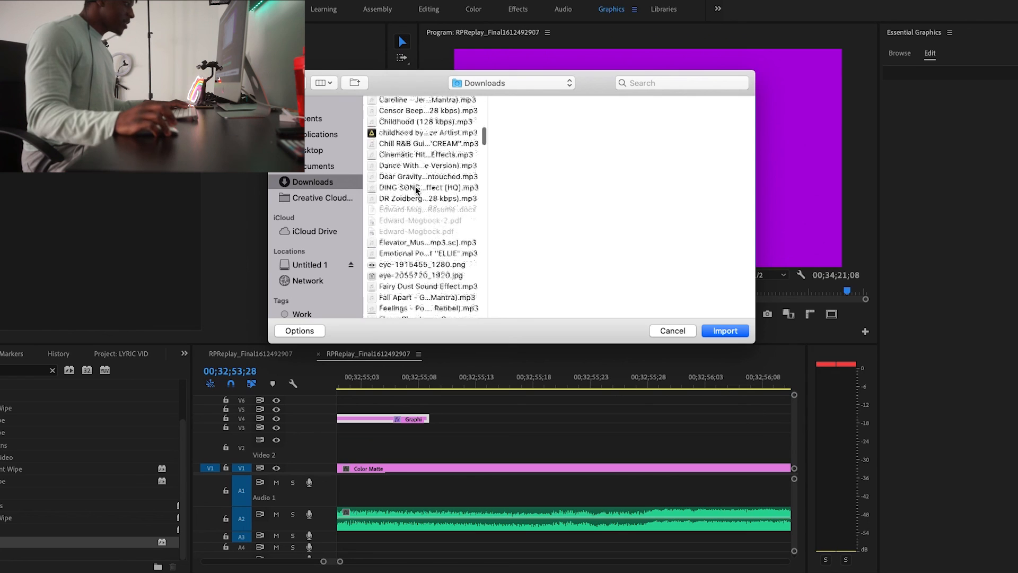
scroll(down, 3)
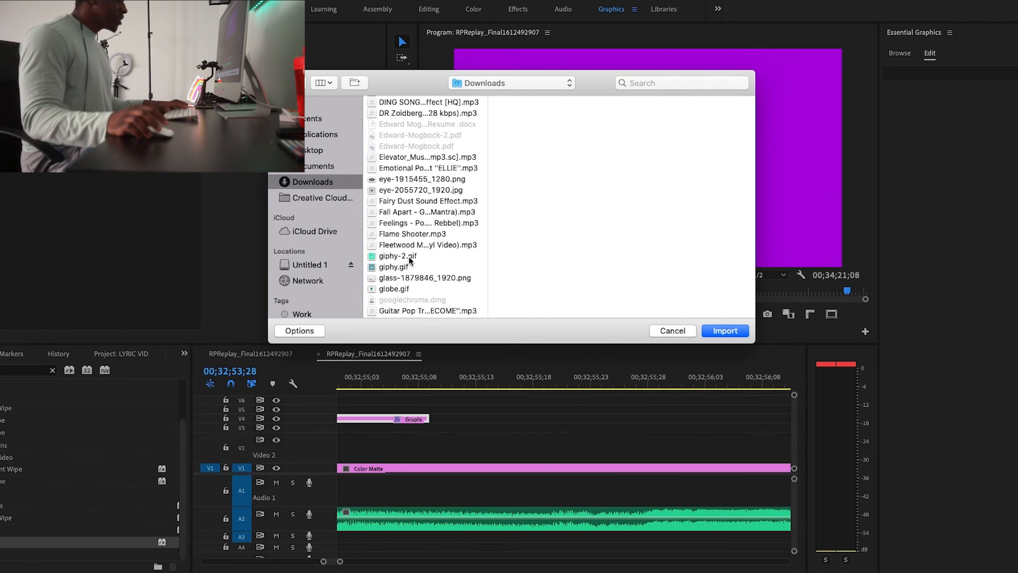
click(725, 330)
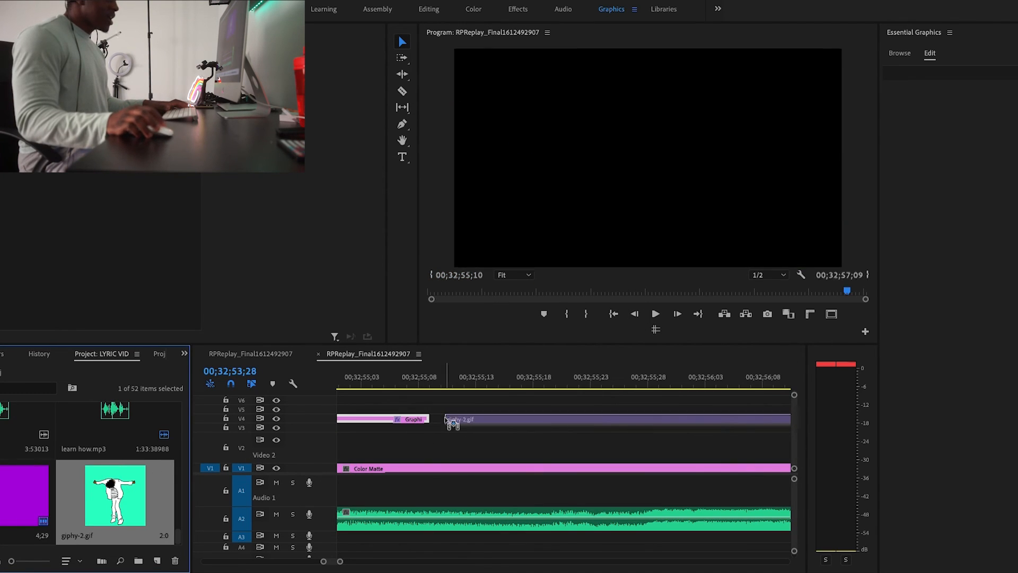
Play the sequence to check giphy-2.gif dancing over the purple matte after the graphics.
click(656, 313)
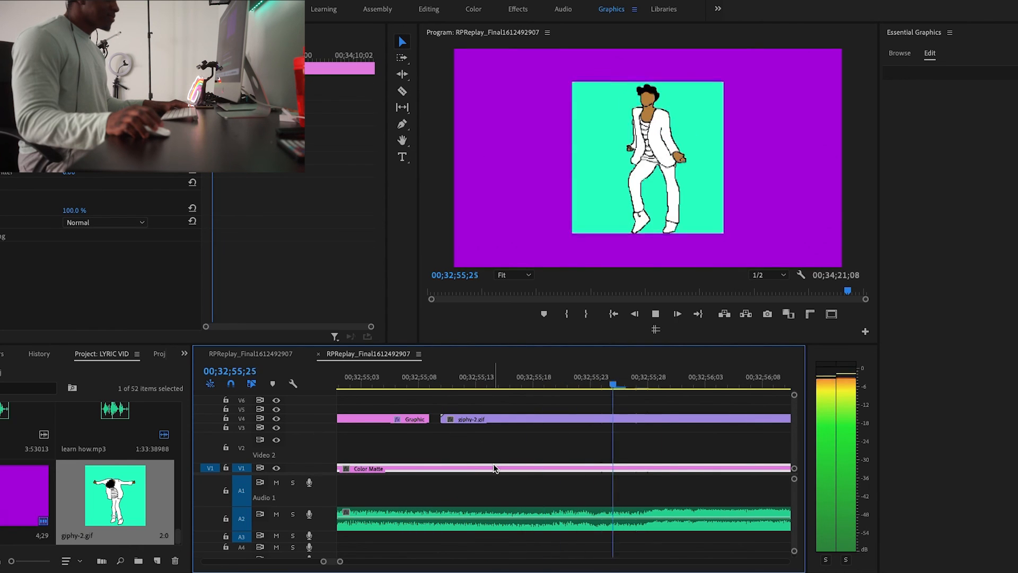
click(656, 312)
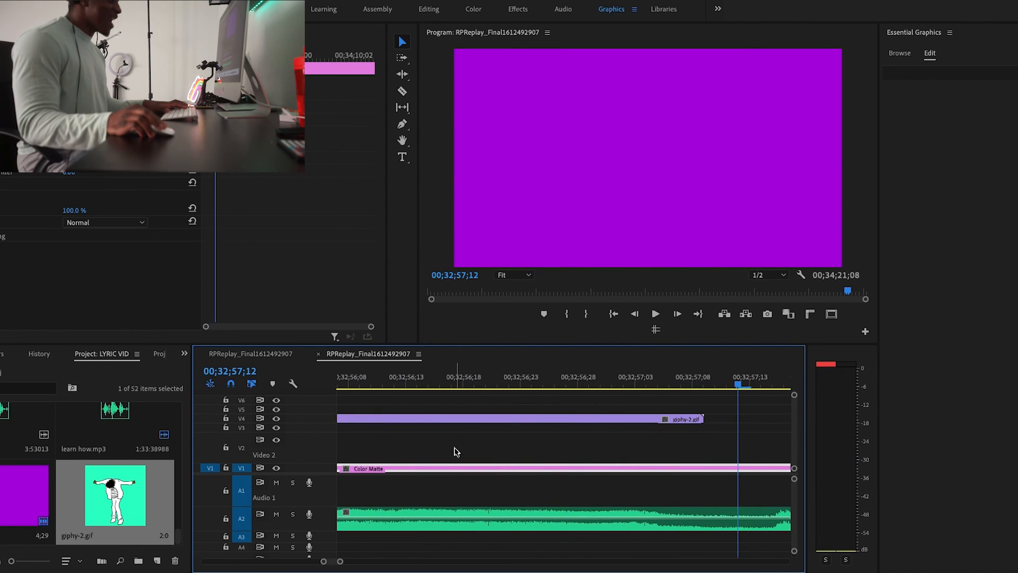
scroll(left, 3)
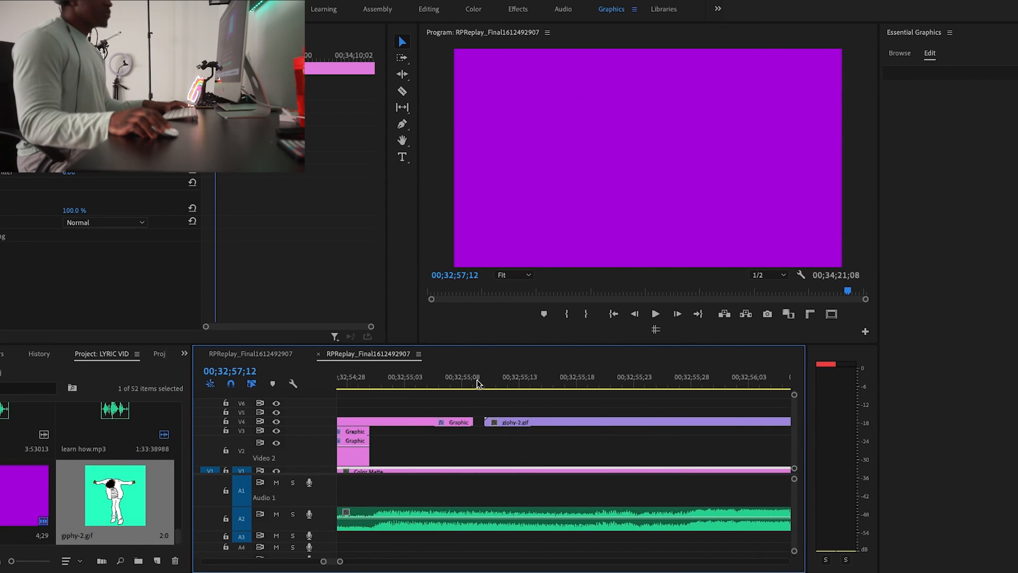
click(656, 313)
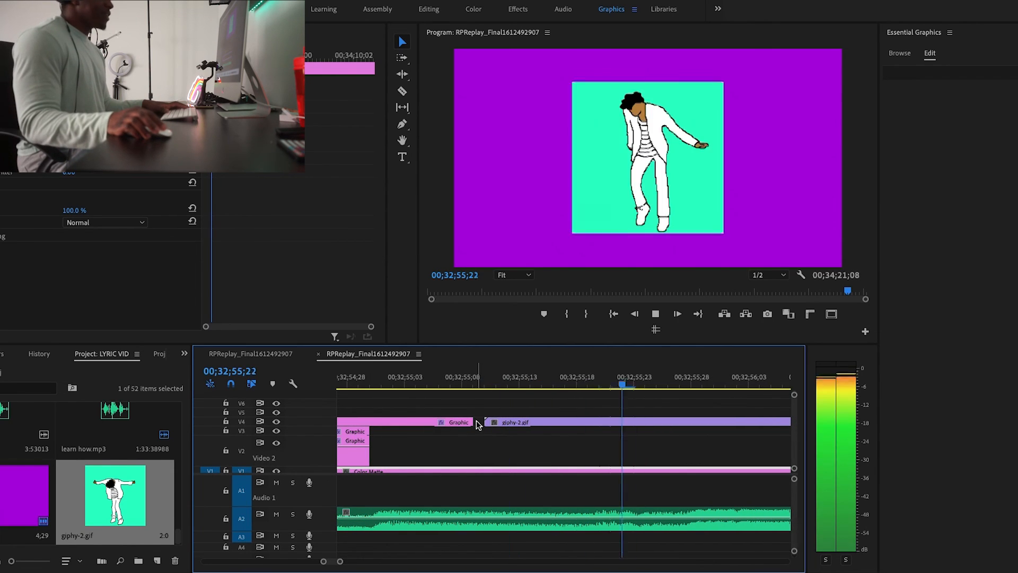